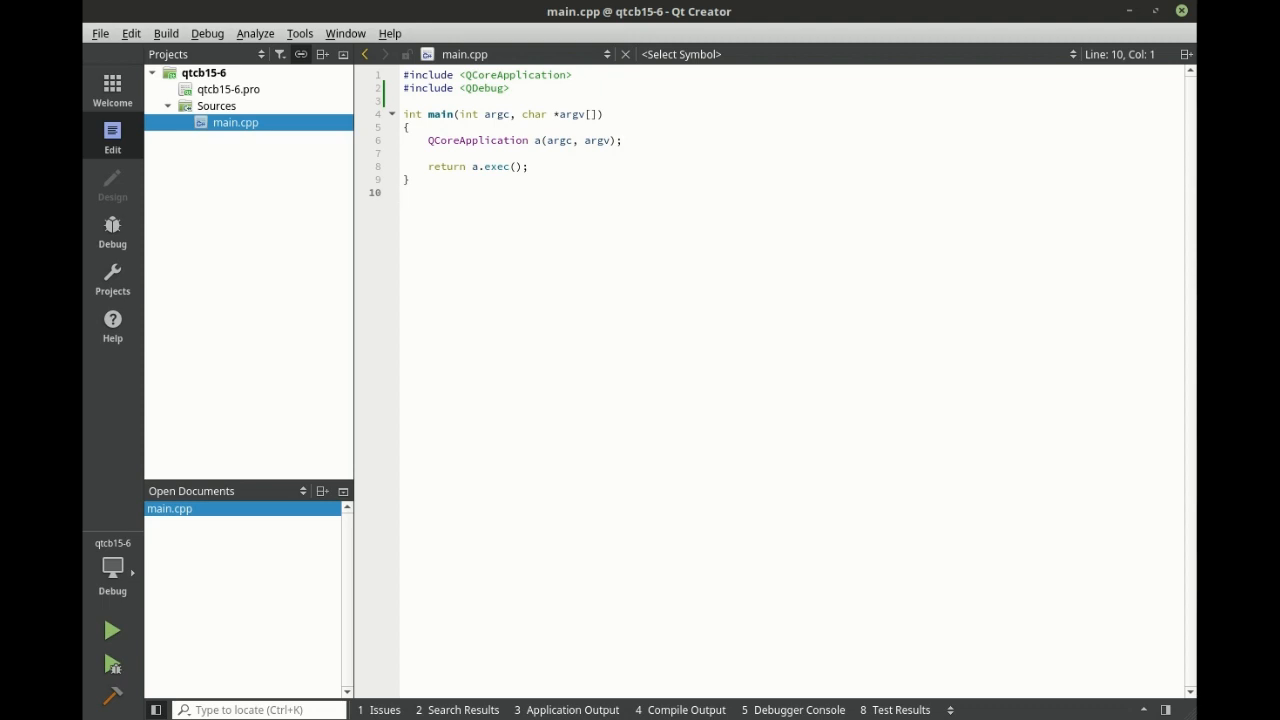
Add #include <QVariant> below the QDebug include and save main.cpp
{"action": "left_click", "coordinate": [404, 114]}
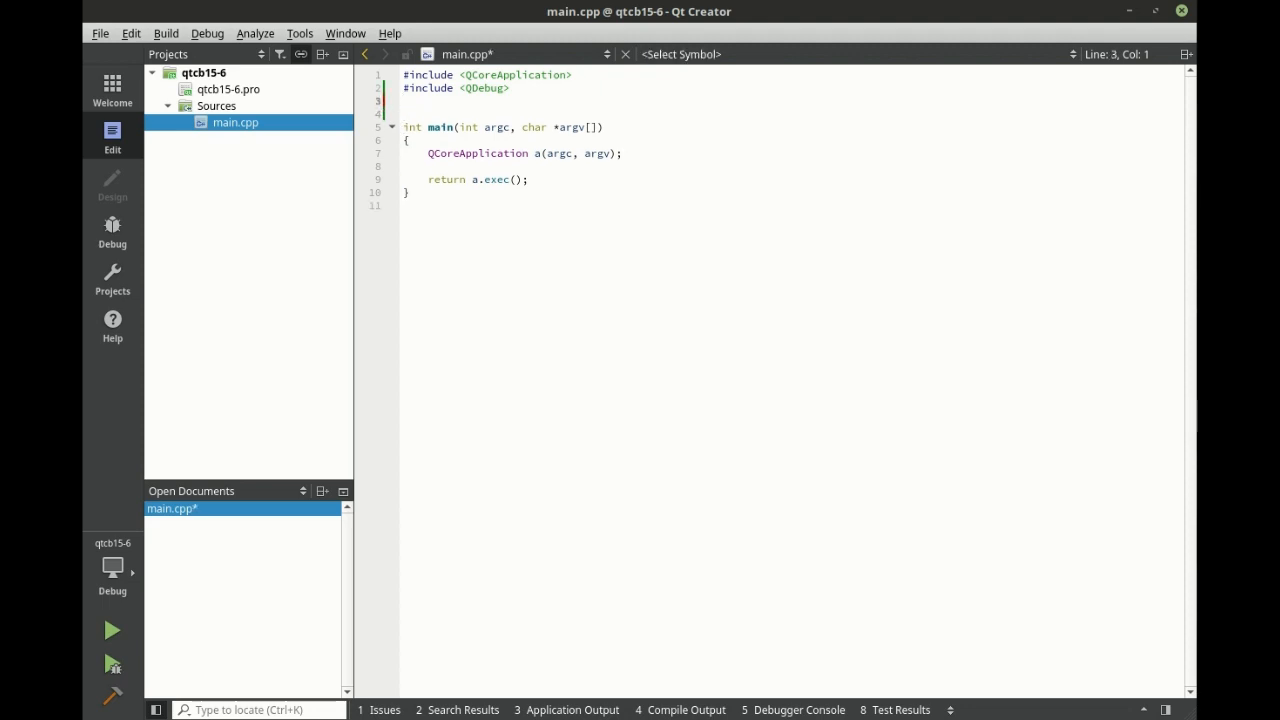
{"action": "type", "text": "#include <"}
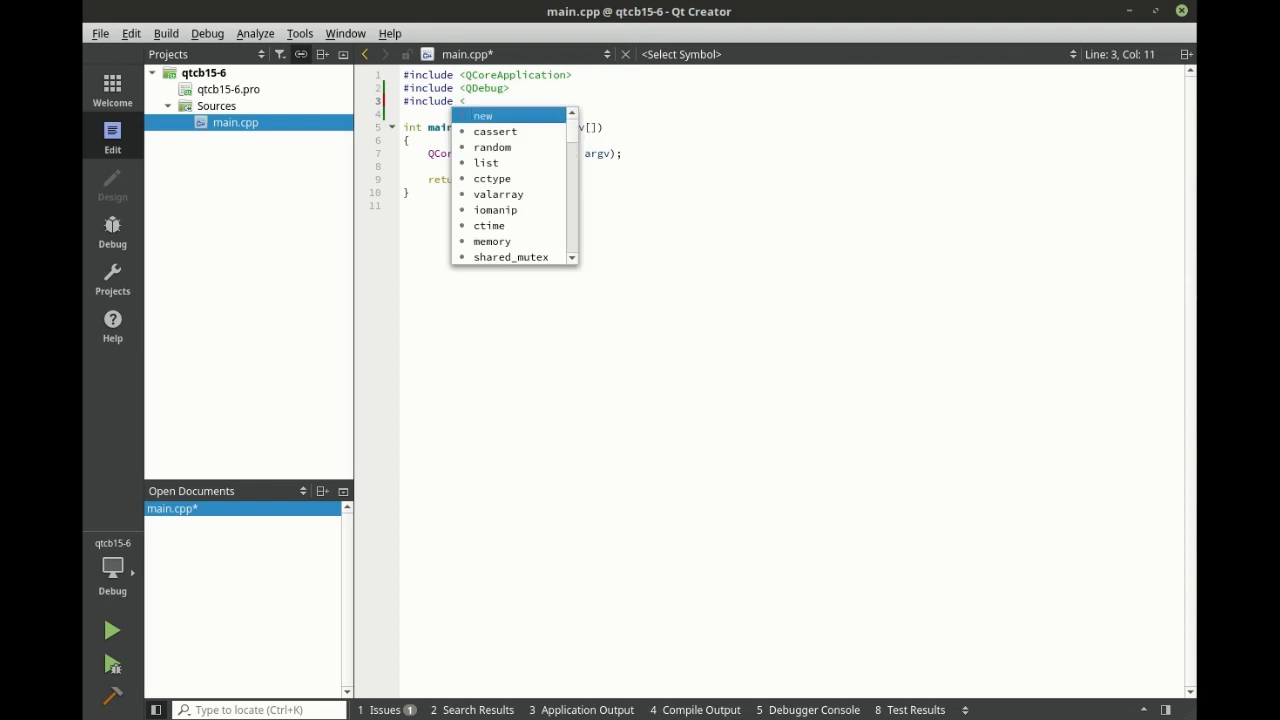
{"action": "type", "text": "QVariant>"}
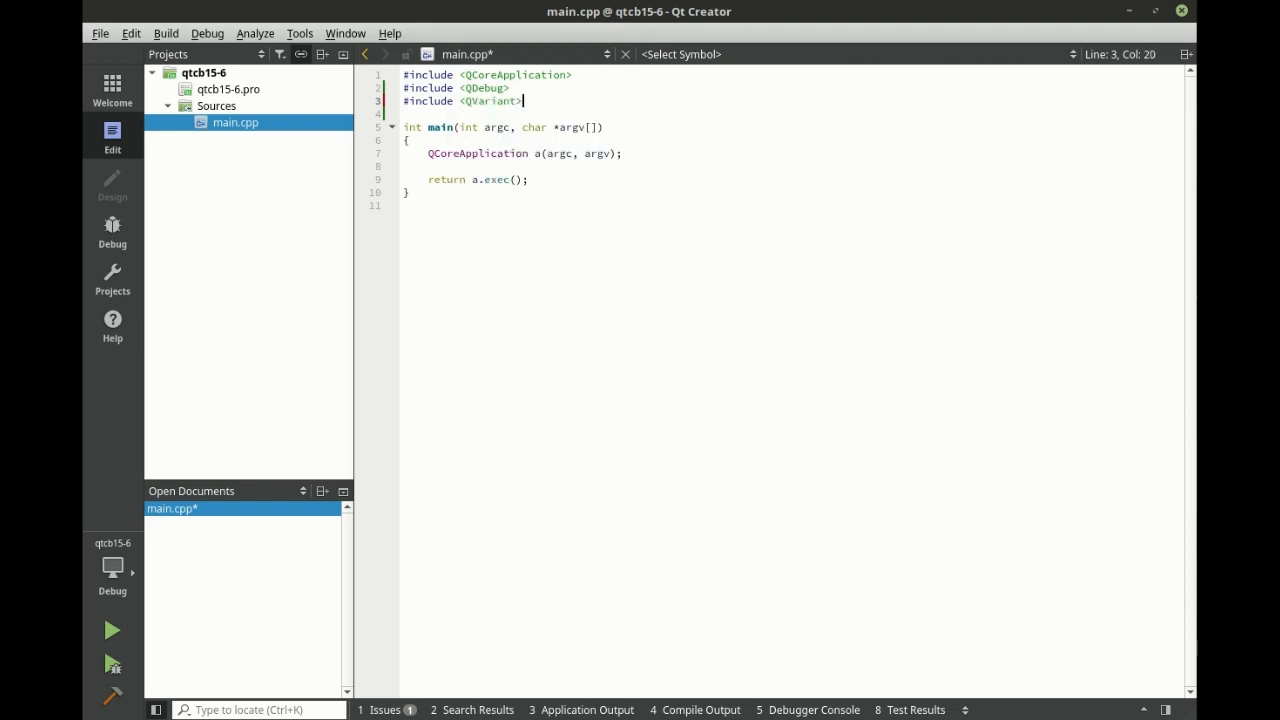
{"action": "key", "text": "ctrl+s"}
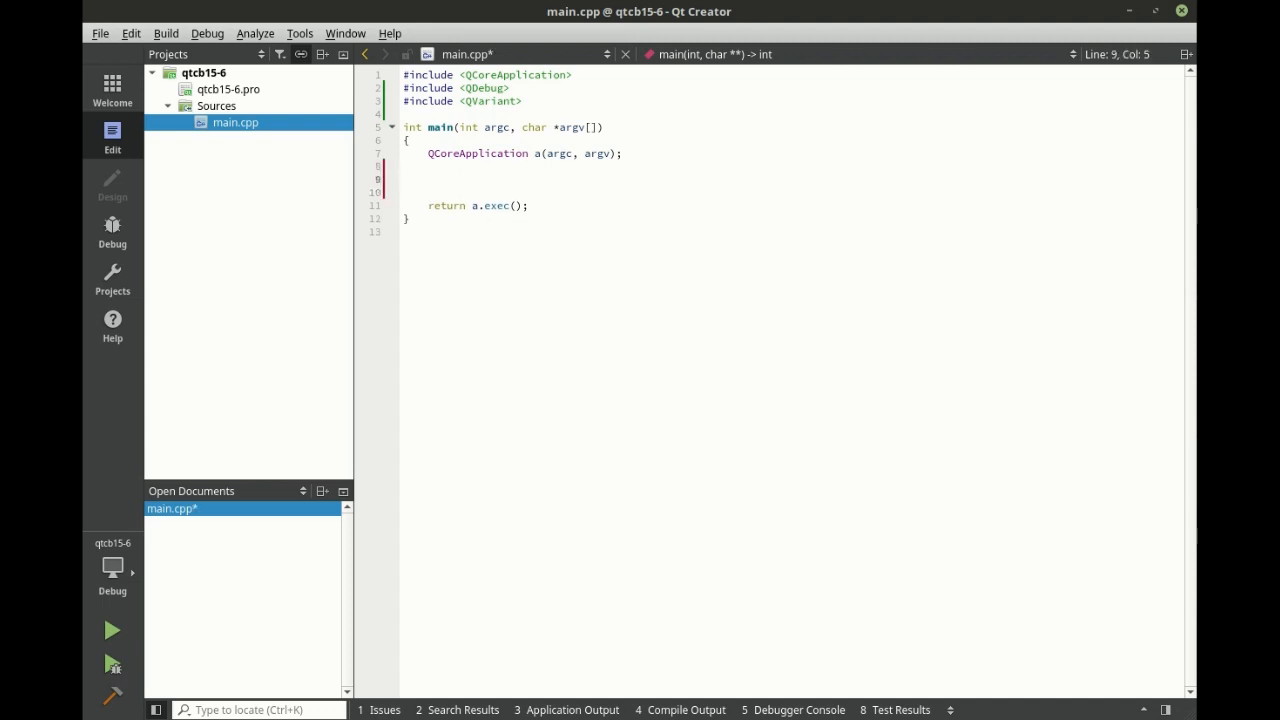
Declare QVariant value = 1 and QVariant value2 = "Hello World" inside main
{"action": "type", "text": "QV"}
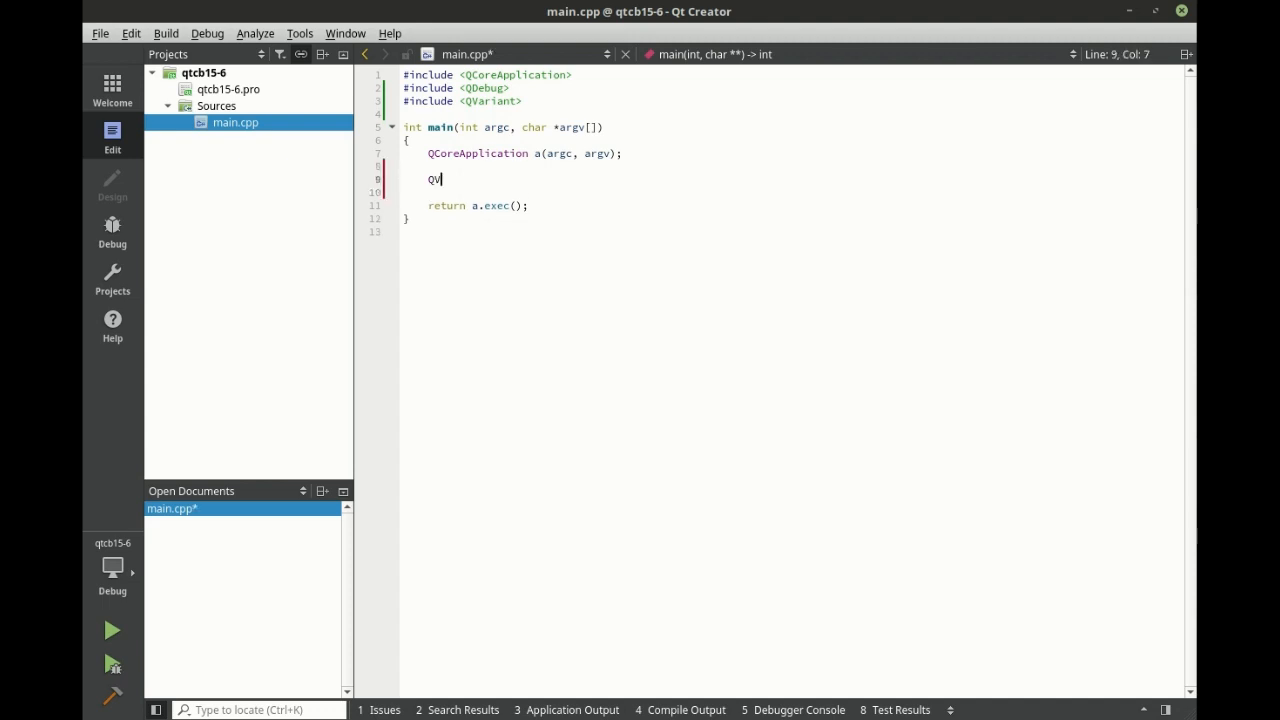
{"action": "type", "text": "ariant"}
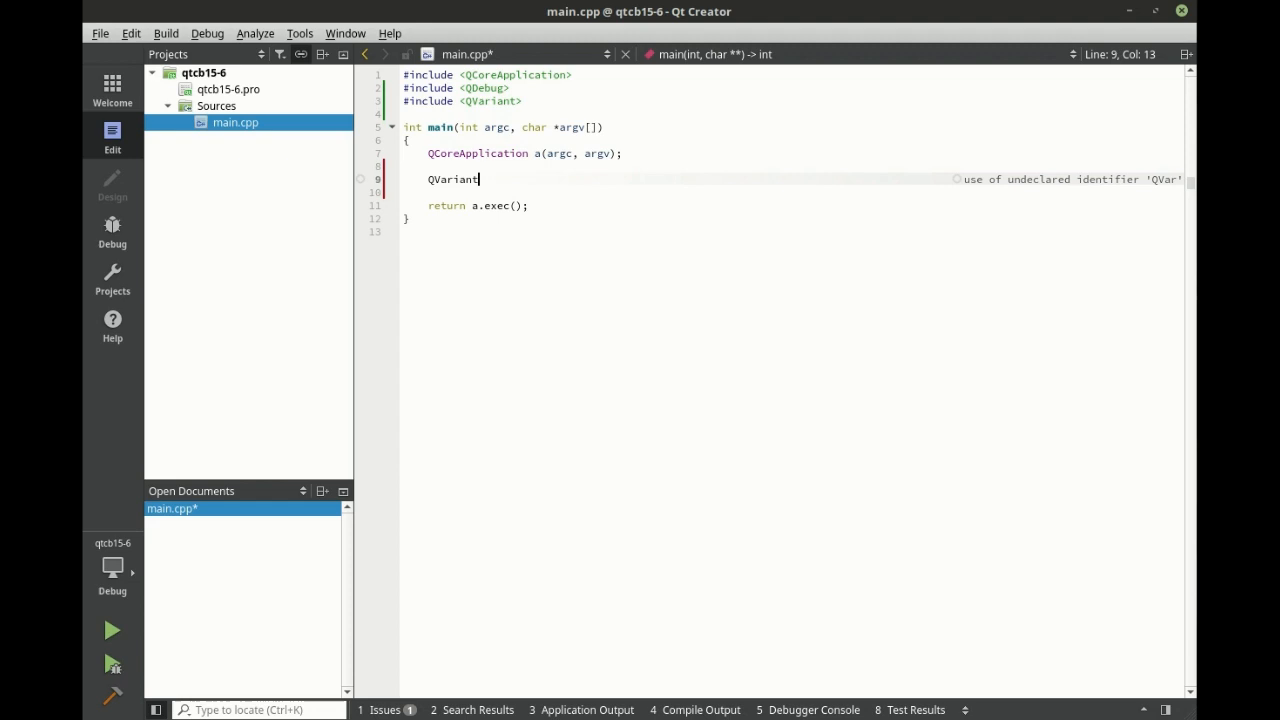
{"action": "type", "text": "value = 1;"}
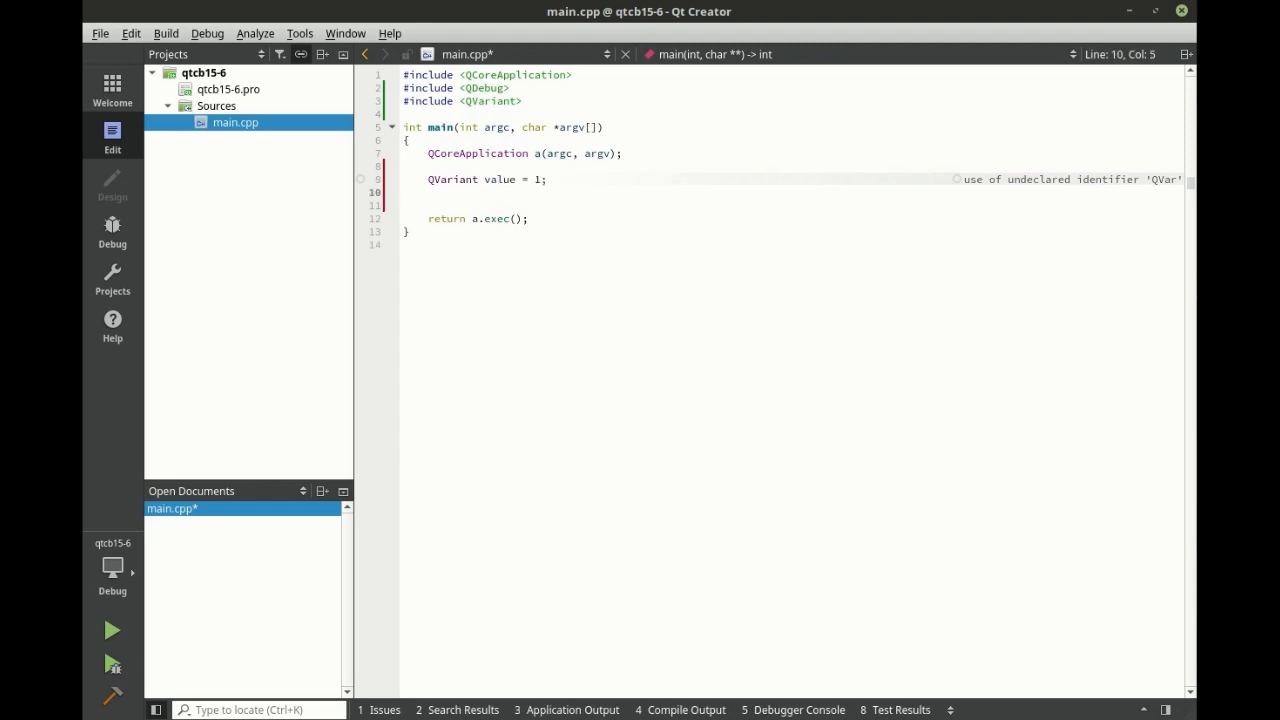
{"action": "type", "text": "QVariant"}
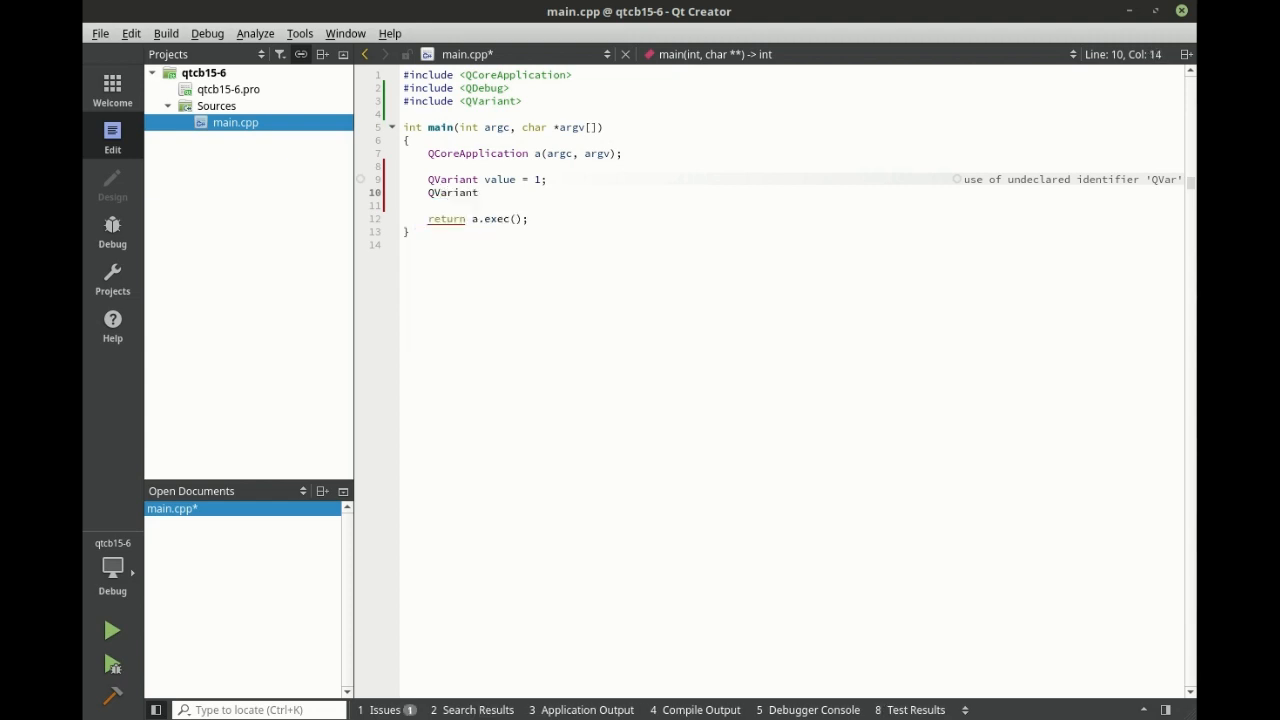
{"action": "type", "text": "value2 = \"Hello World\";"}
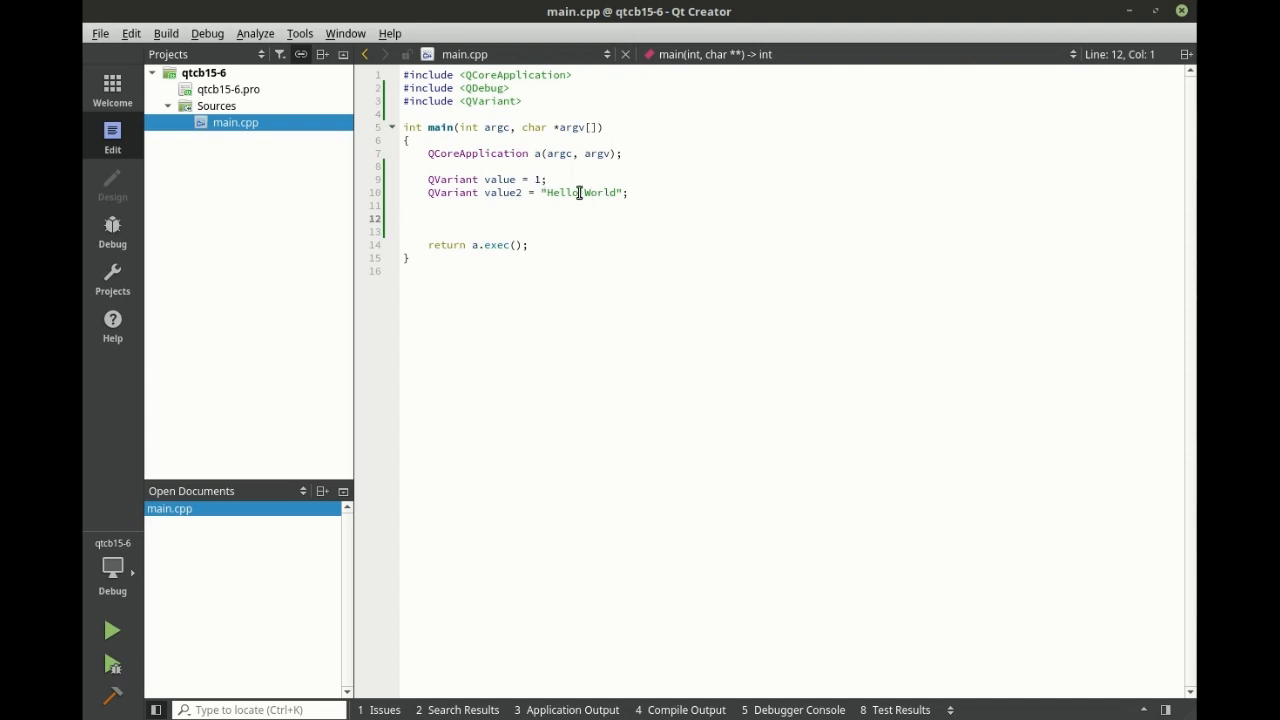
{"action": "mouse_move", "coordinate": [455, 179]}
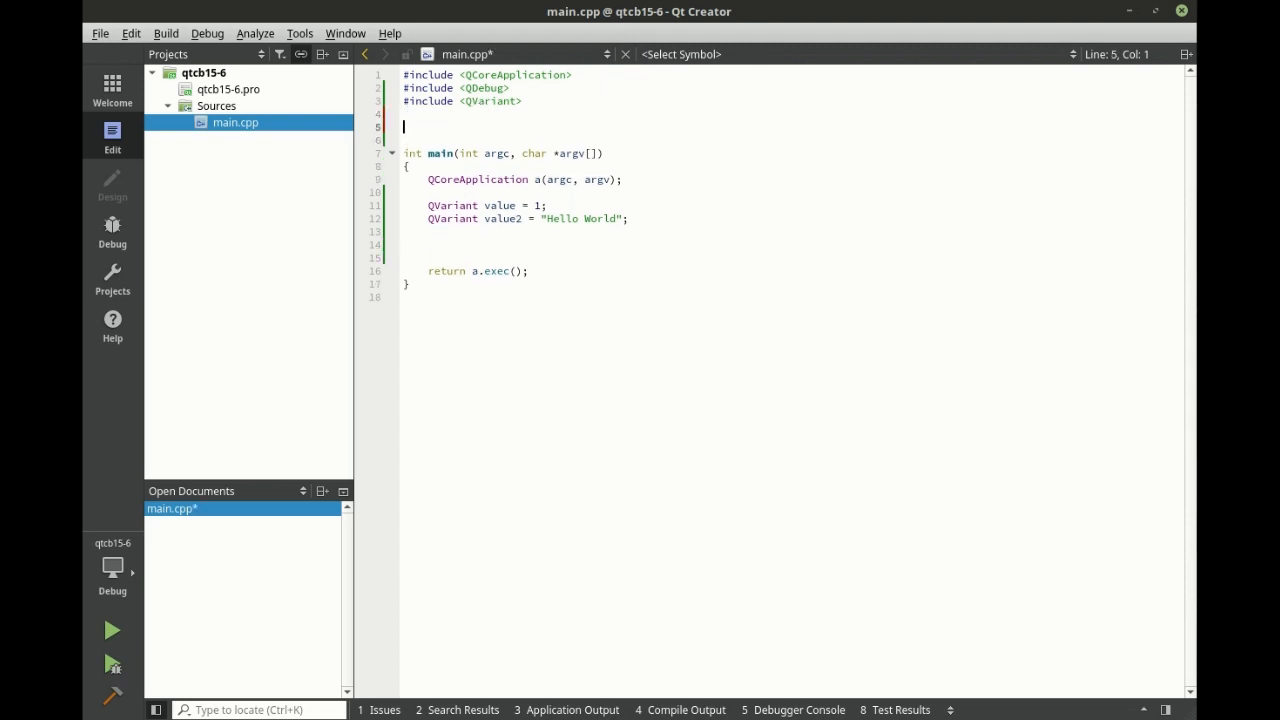
Write void test(QVariant value) above main, printing value with qInfo()
{"action": "type", "text": "void test"}
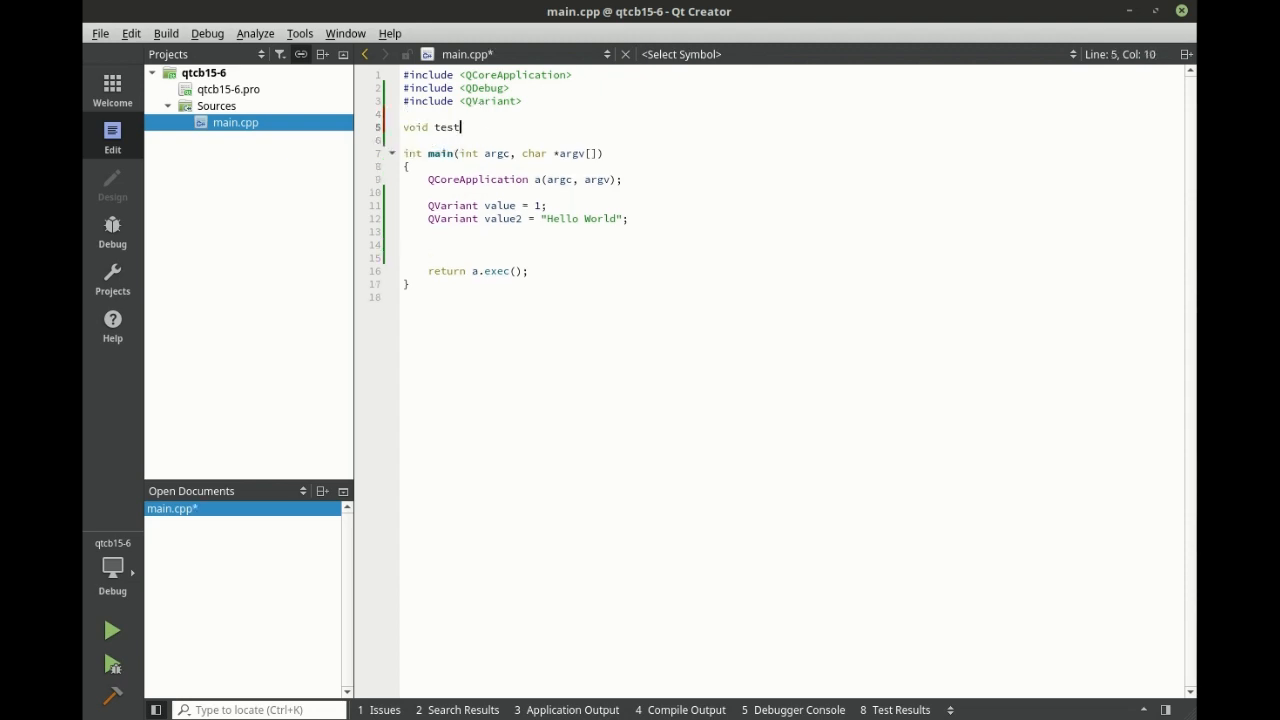
{"action": "type", "text": "(QVariant"}
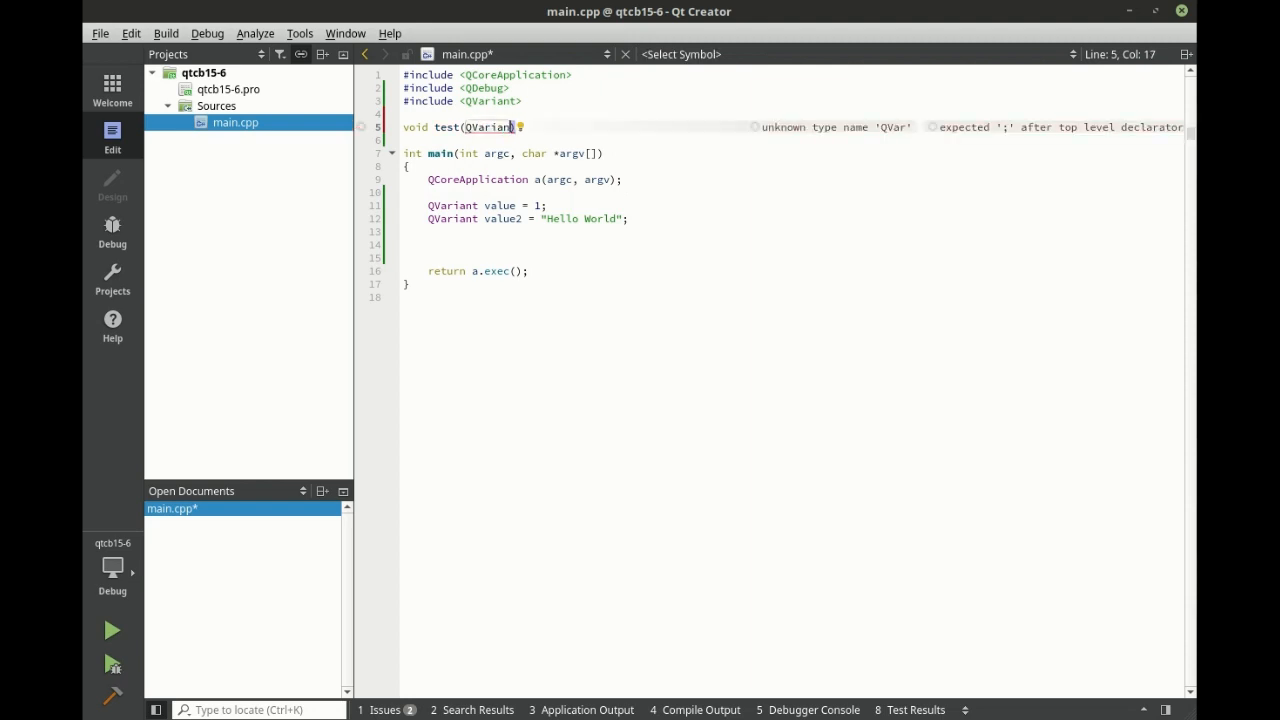
{"action": "key", "text": "BackSpace"}
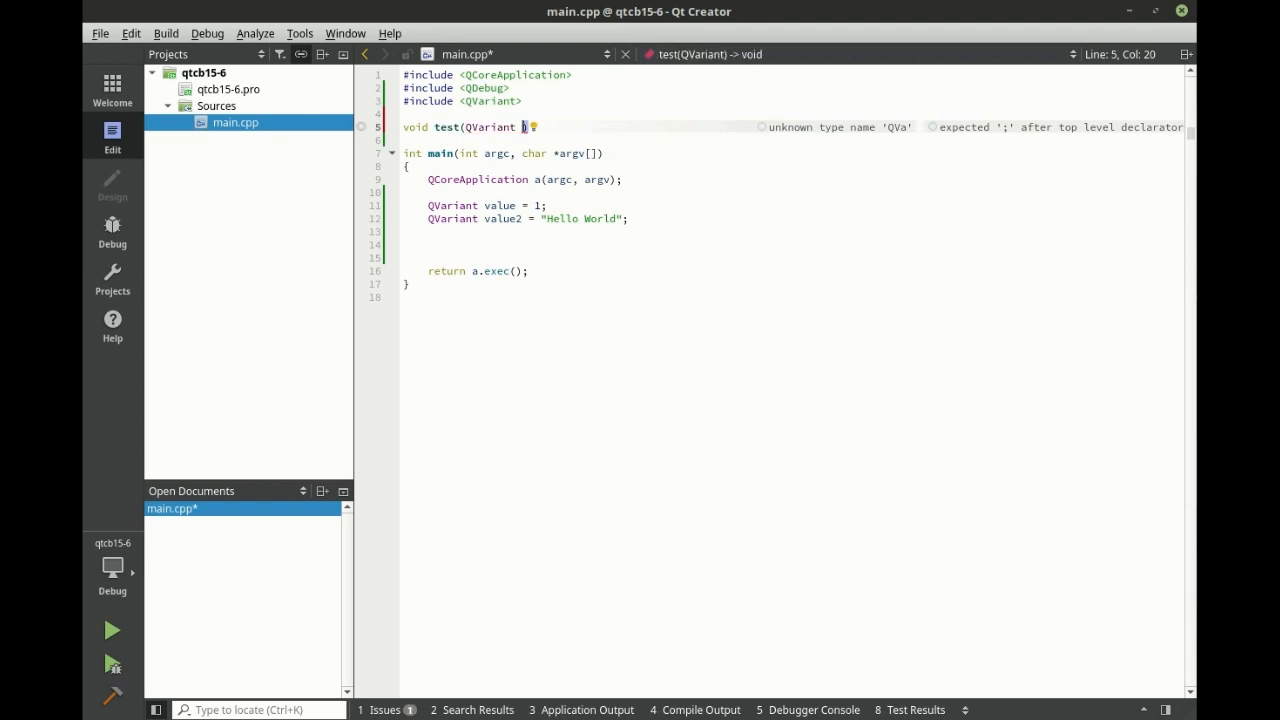
{"action": "type", "text": "value"}
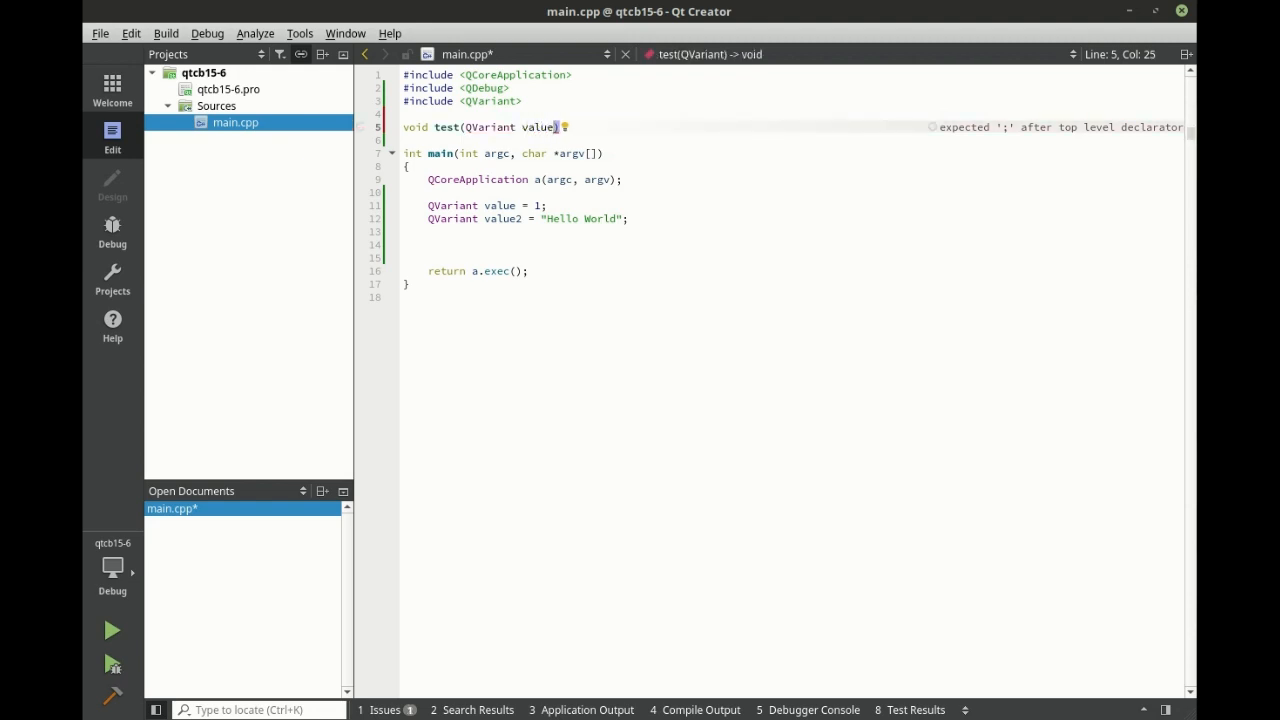
{"action": "type", "text": "{"}
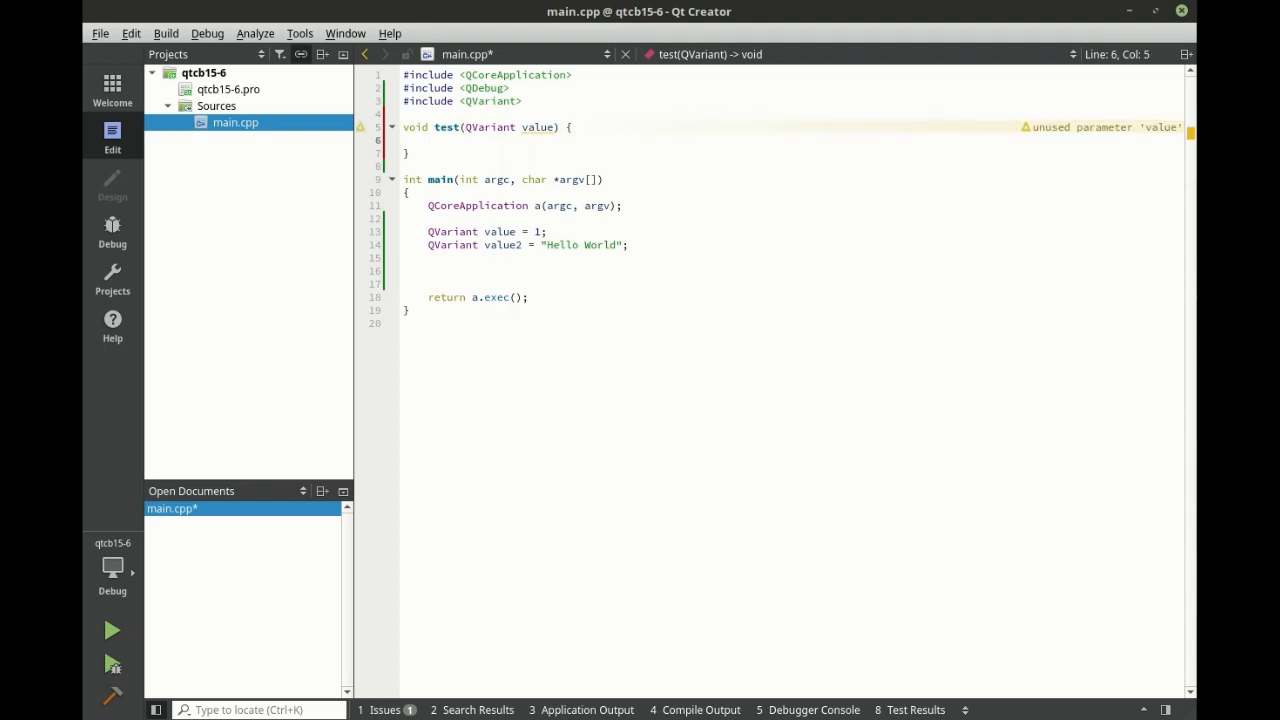
{"action": "type", "text": "qInfo() <<"}
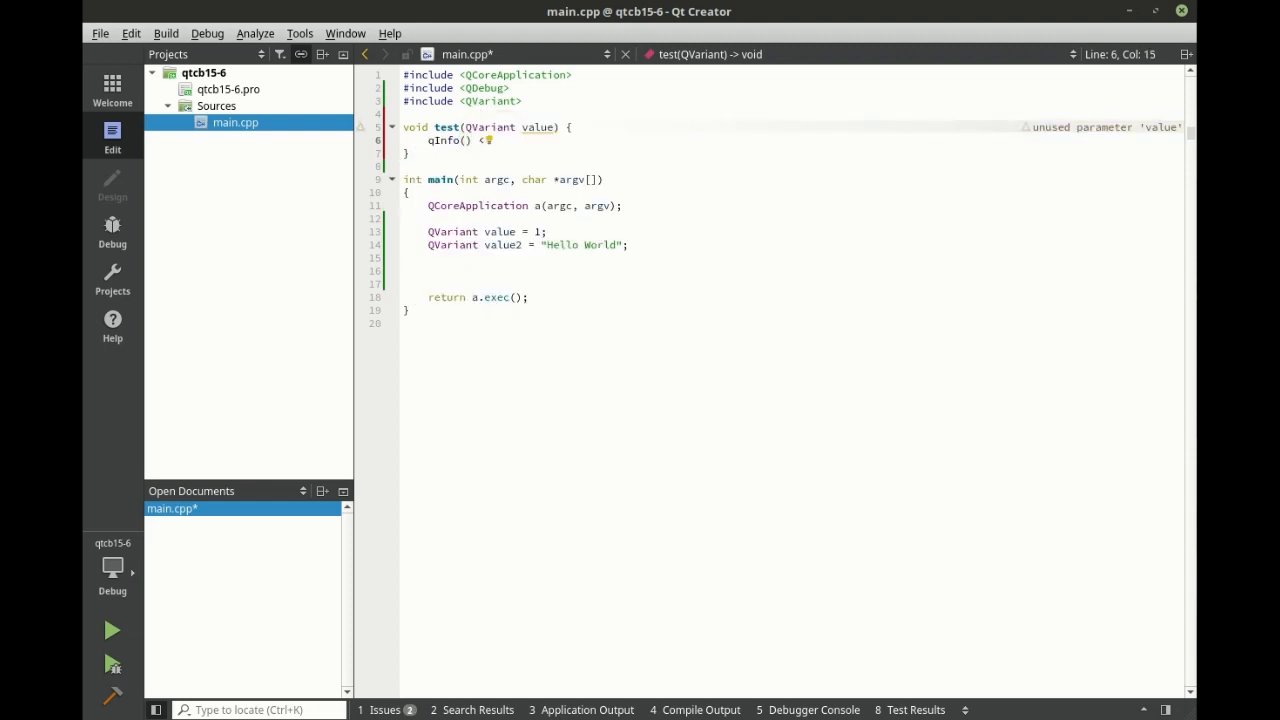
{"action": "type", "text": "< value;"}
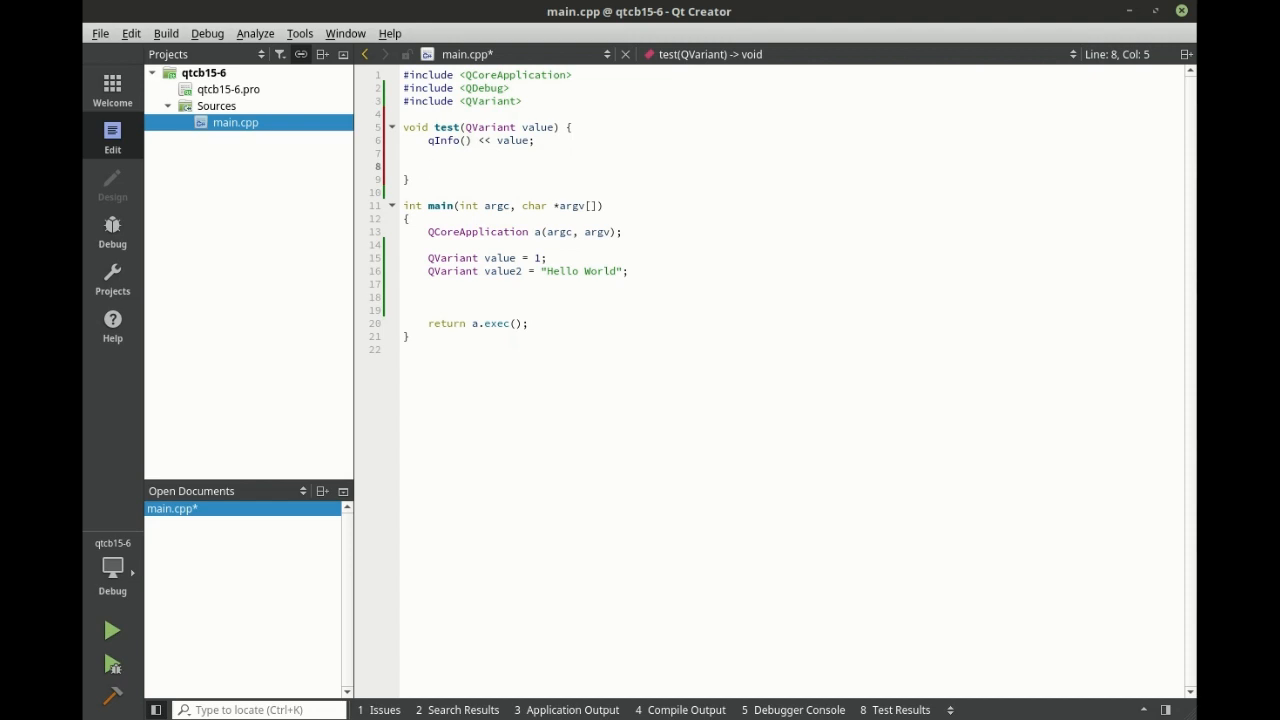
Inside test, declare int test = 0 and ok = false, and begin test = value
{"action": "type", "text": "int testv = 0"}
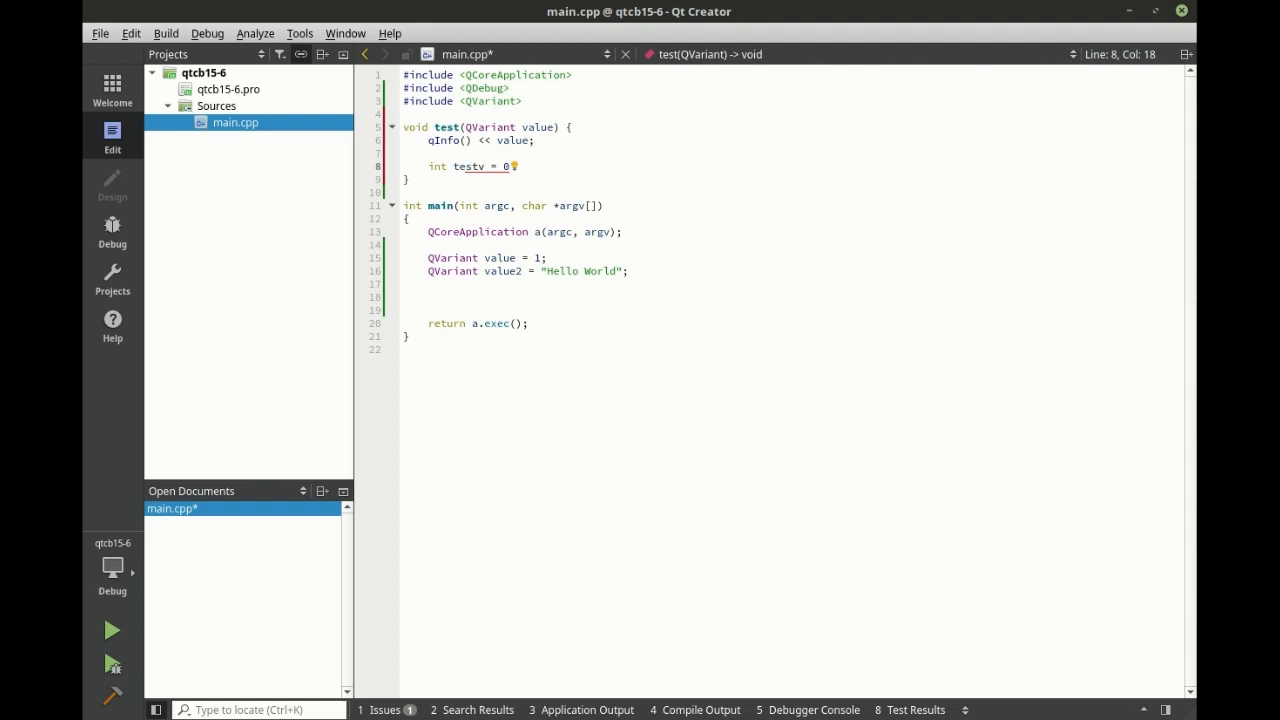
{"action": "key", "text": "Backspace"}
{"action": "type", "text": ";"}
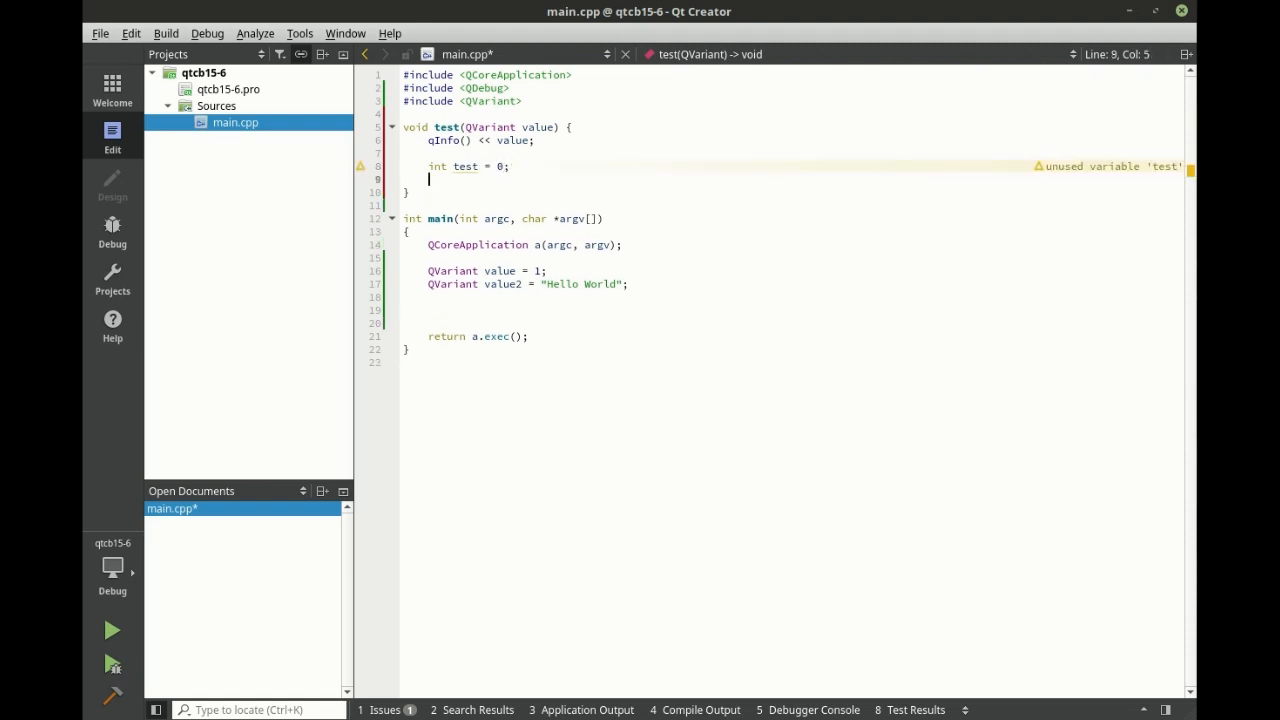
{"action": "type", "text": "book ok ="}
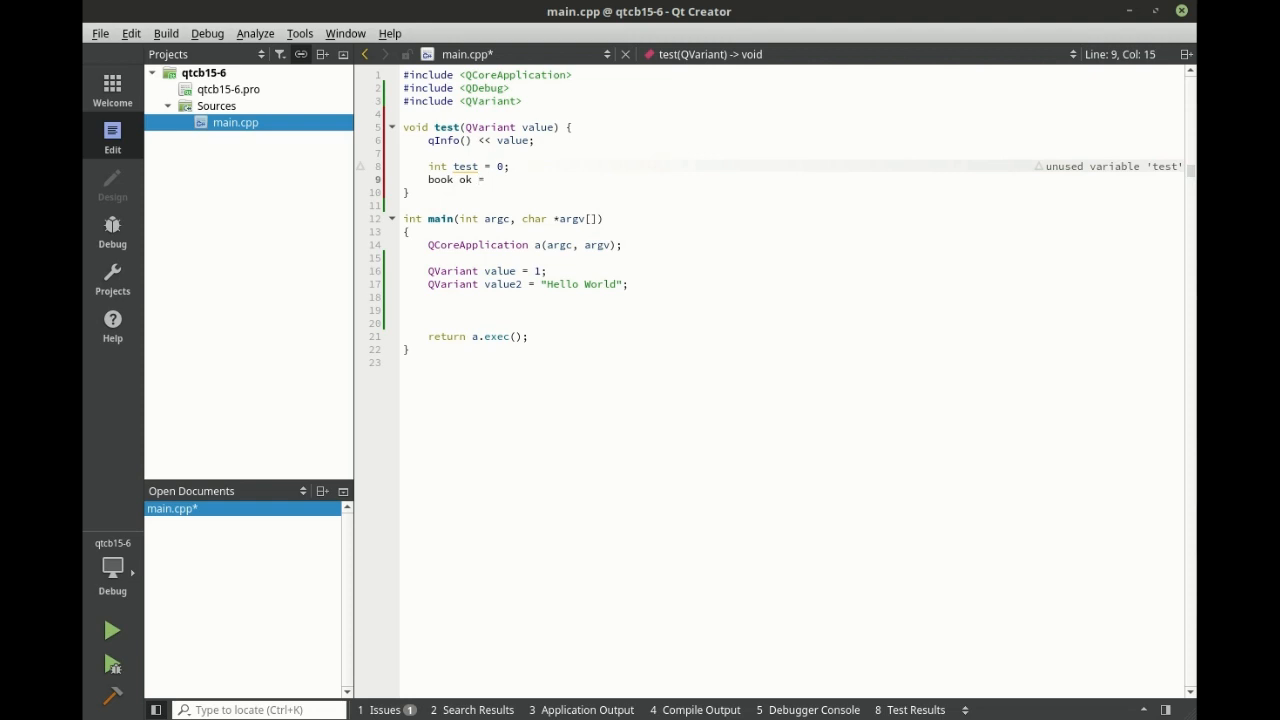
{"action": "type", "text": "false;"}
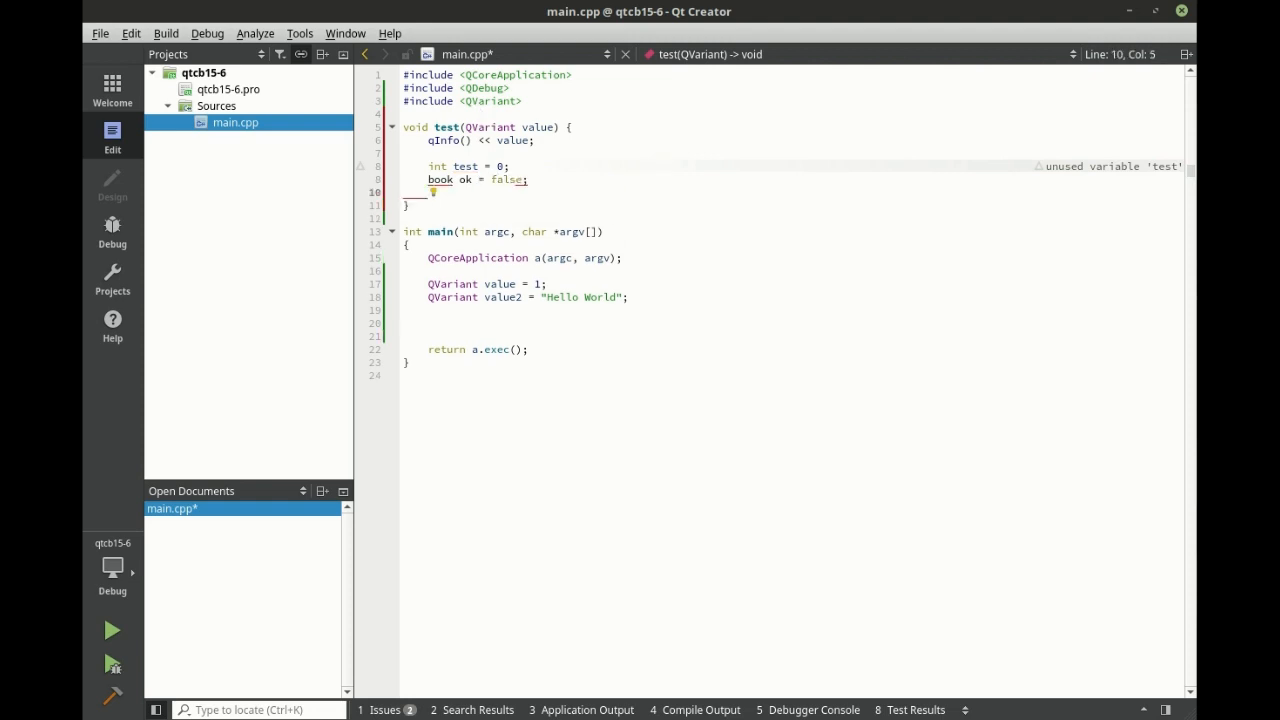
{"action": "type", "text": "test = value"}
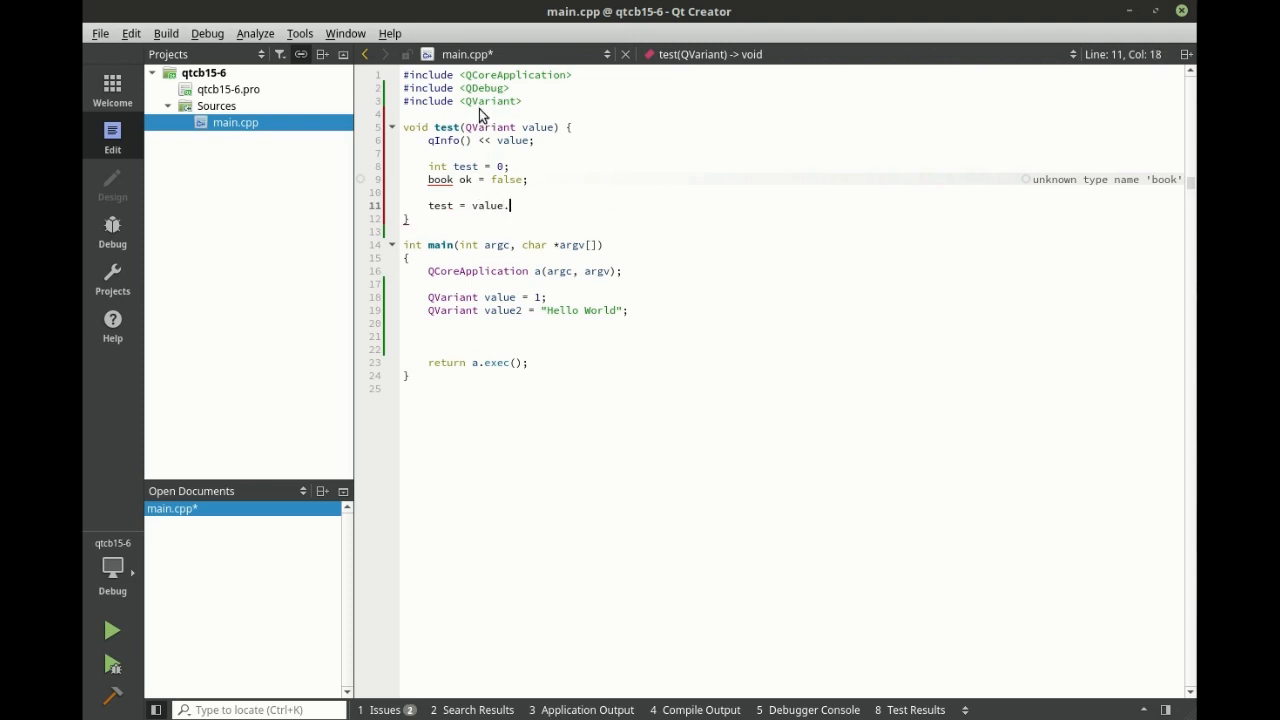
Assign test = value.toInt(&ok) inside test()
{"action": "type", "text": "."}
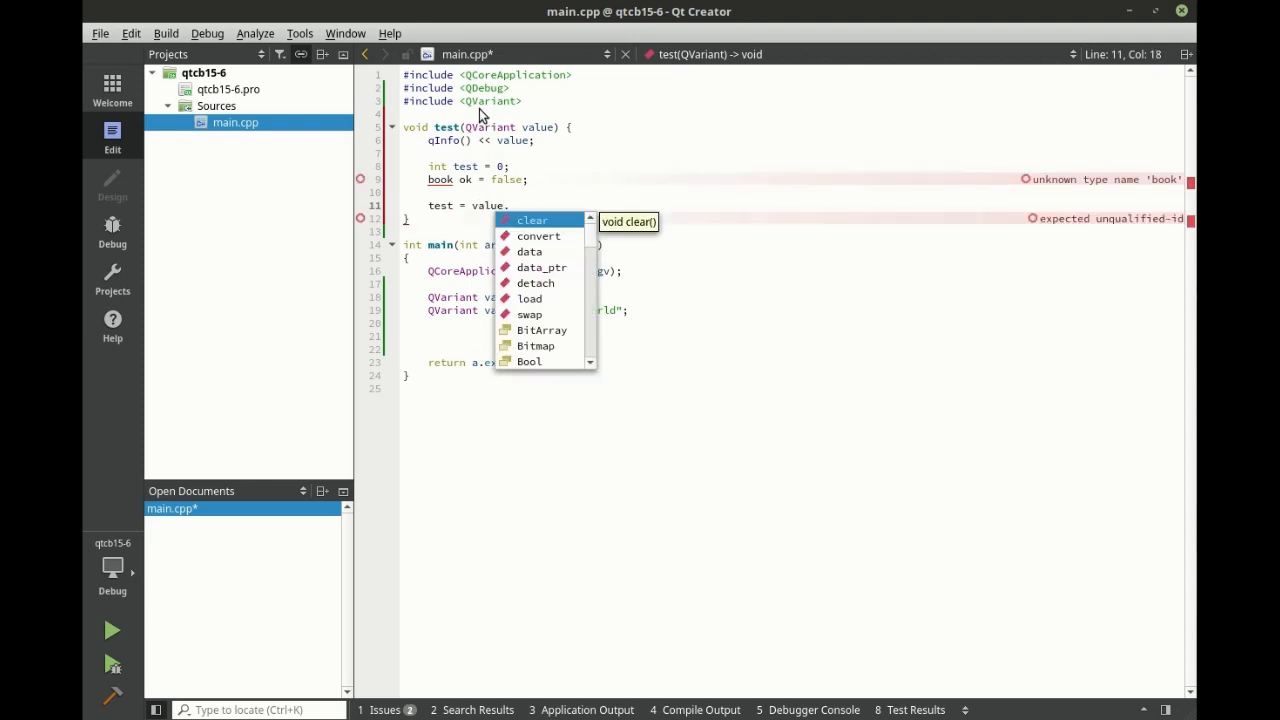
{"action": "type", "text": "to"}
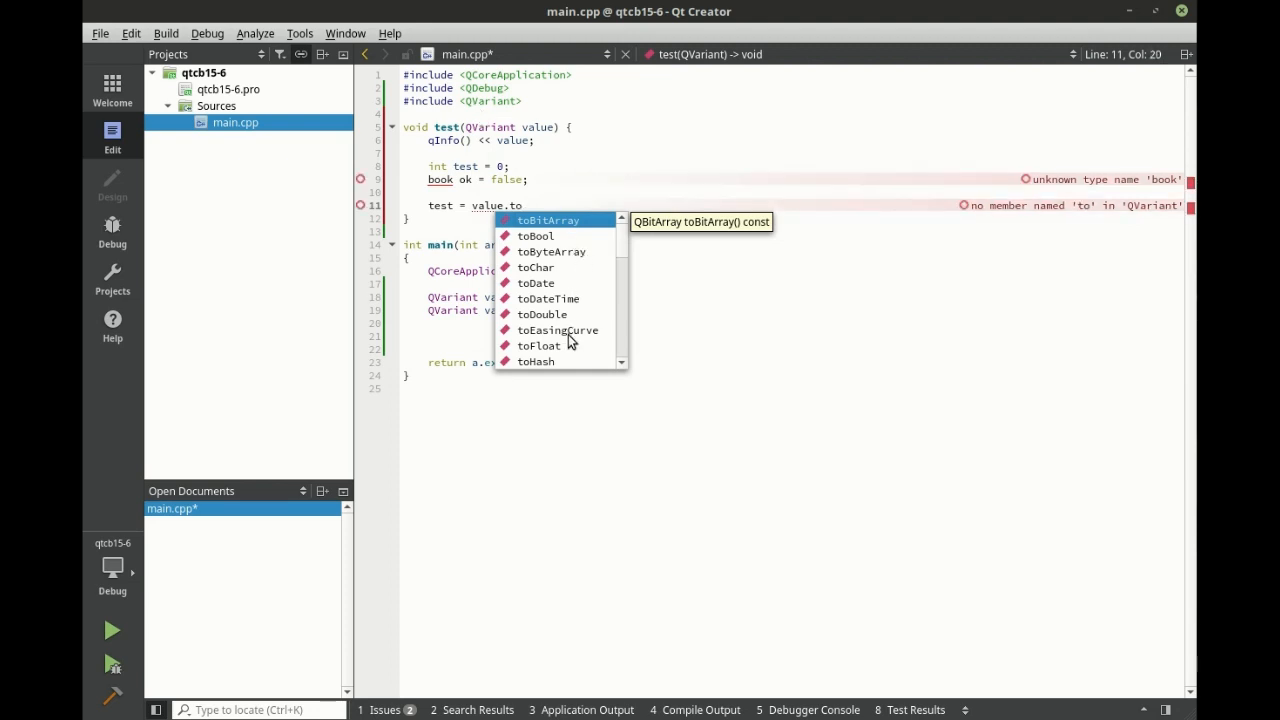
{"action": "mouse_move", "coordinate": [588, 271]}
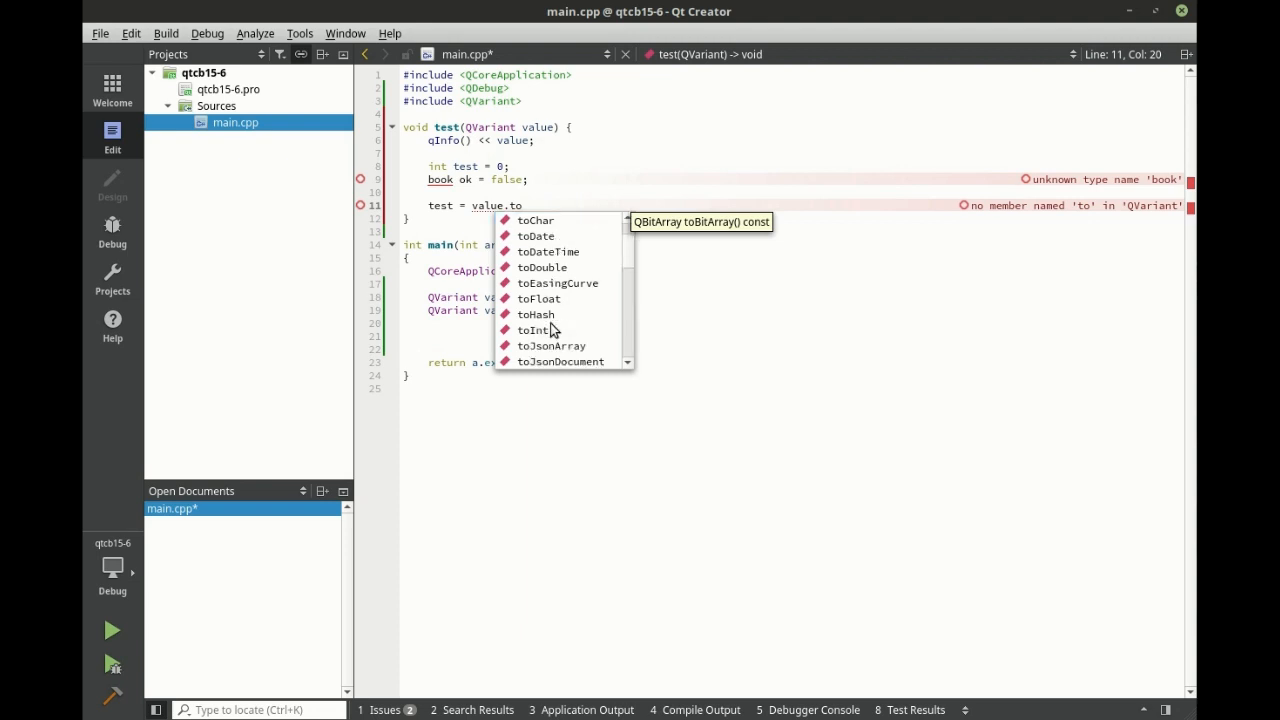
{"action": "scroll", "scroll_direction": "down", "scroll_amount": 3}
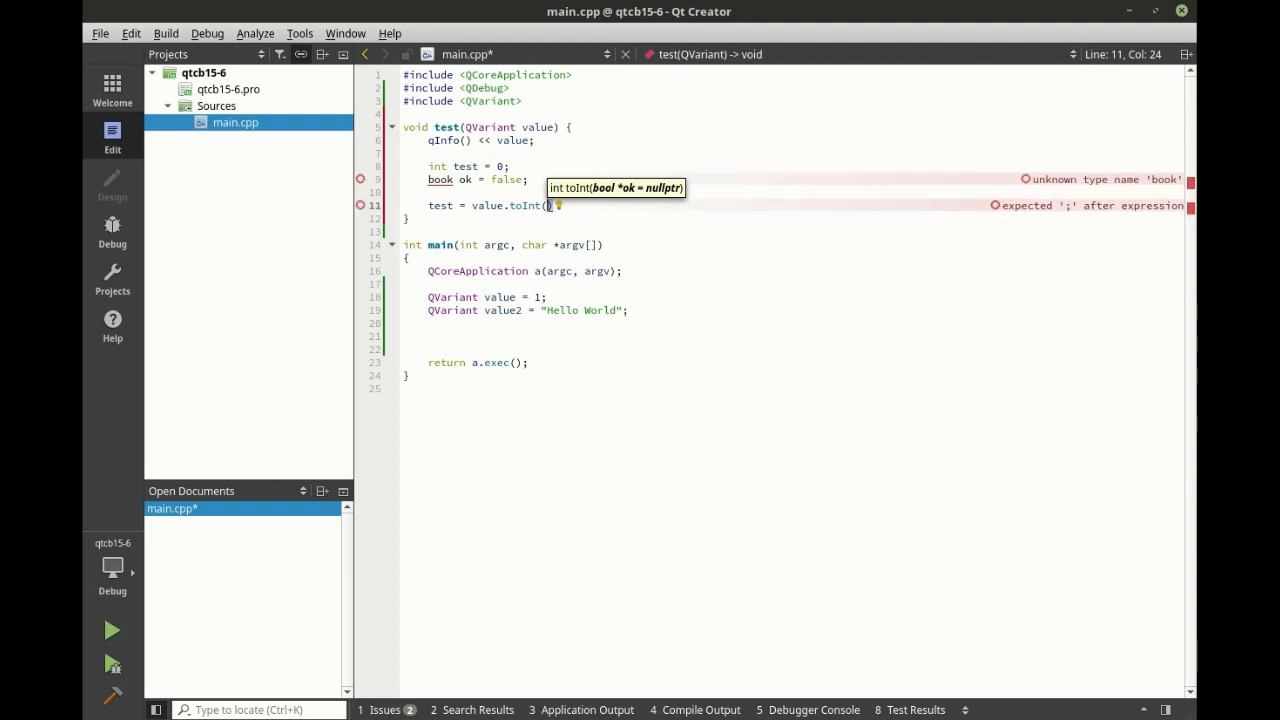
{"action": "type", "text": "&ok"}
{"action": "left_click", "coordinate": [471, 179]}
{"action": "type", "text": "l"}
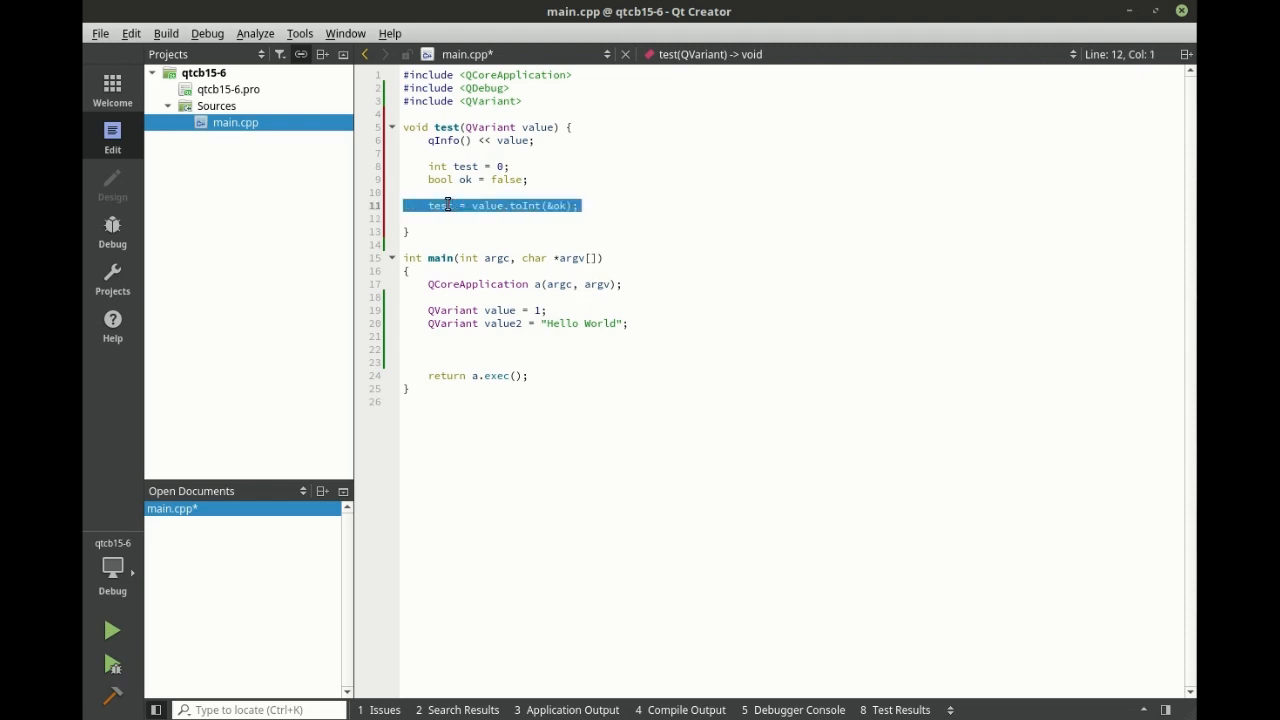
{"action": "double_click", "coordinate": [488, 205]}
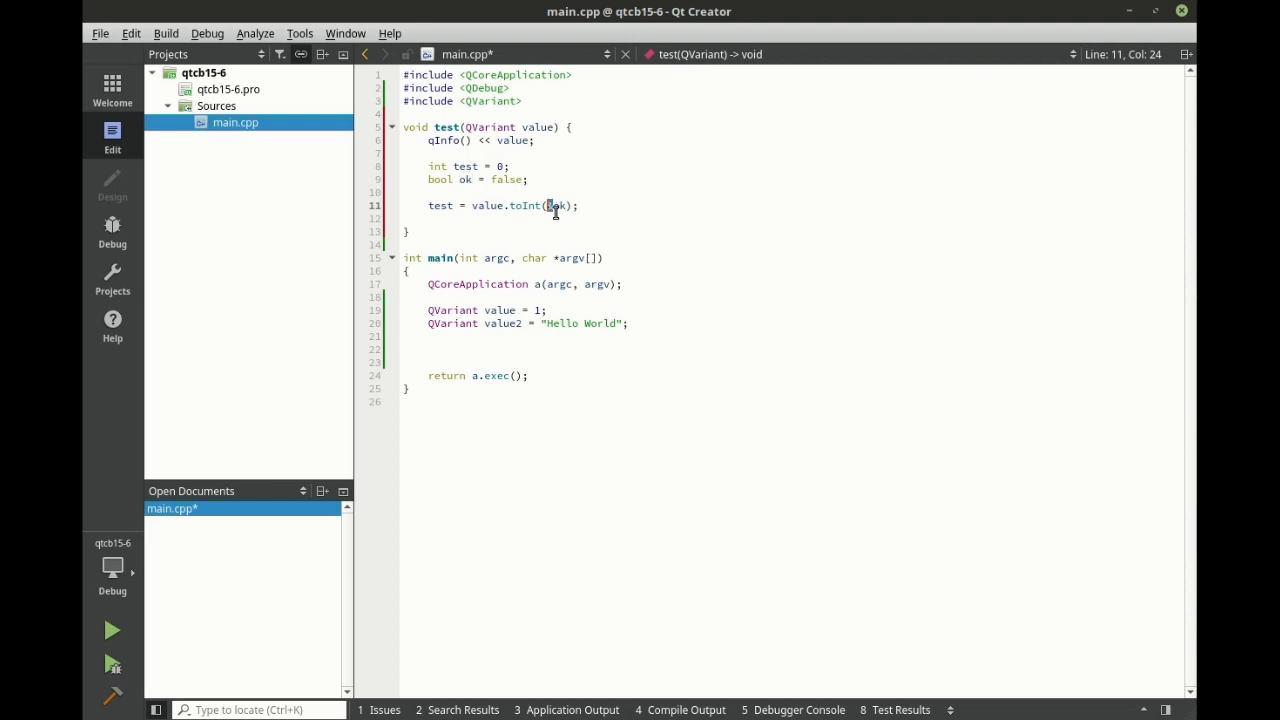
{"action": "type", "text": "&"}
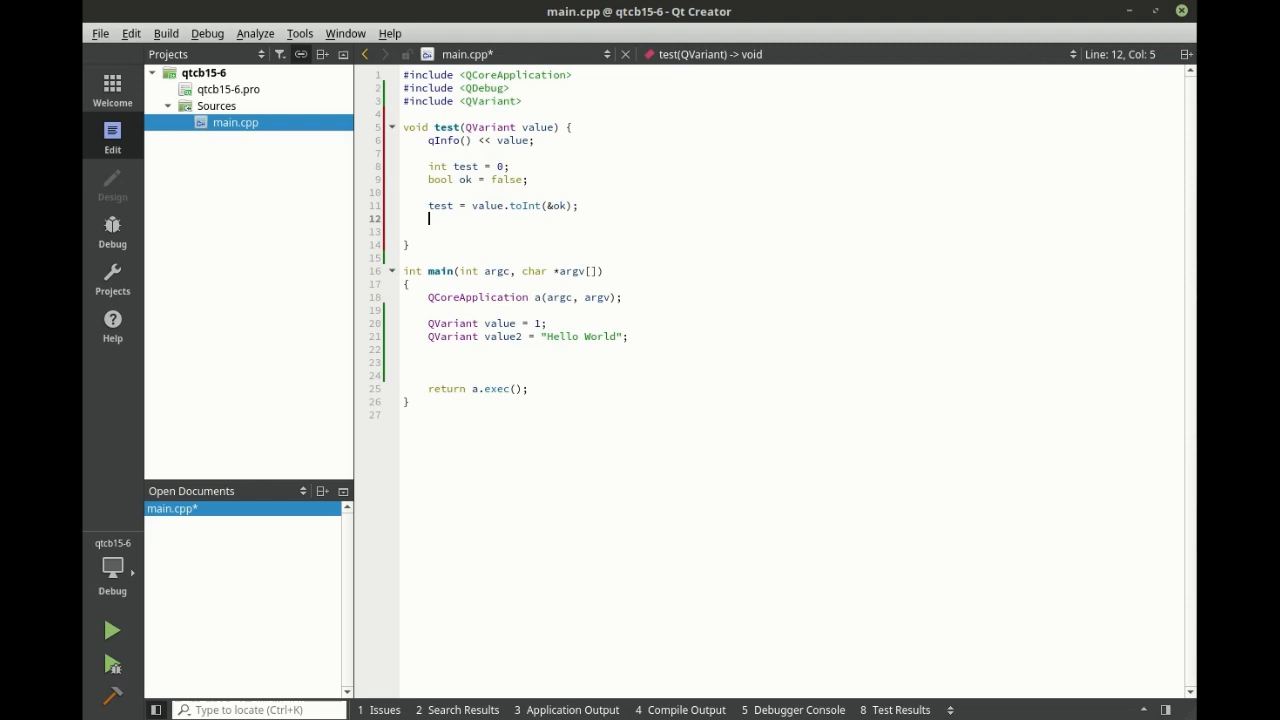
Add an if(ok) branch that prints "INT = " followed by test
{"action": "type", "text": "if(ok)"}
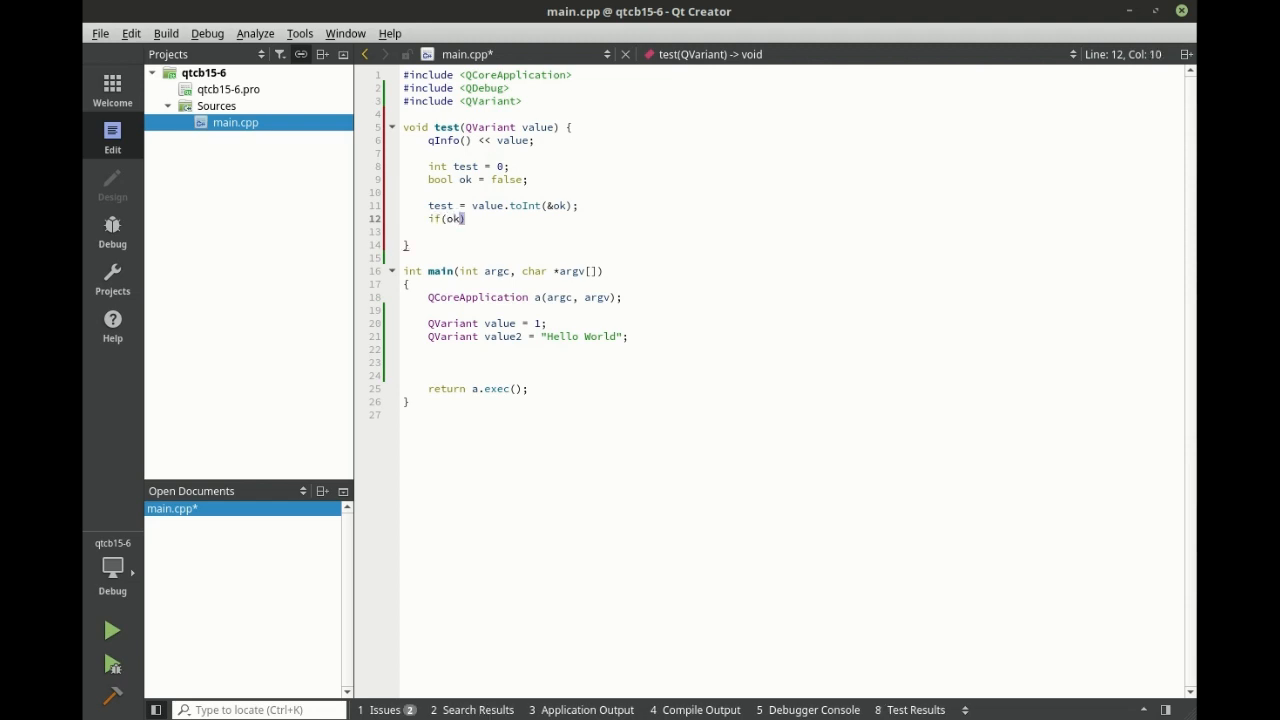
{"action": "type", "text": "{"}
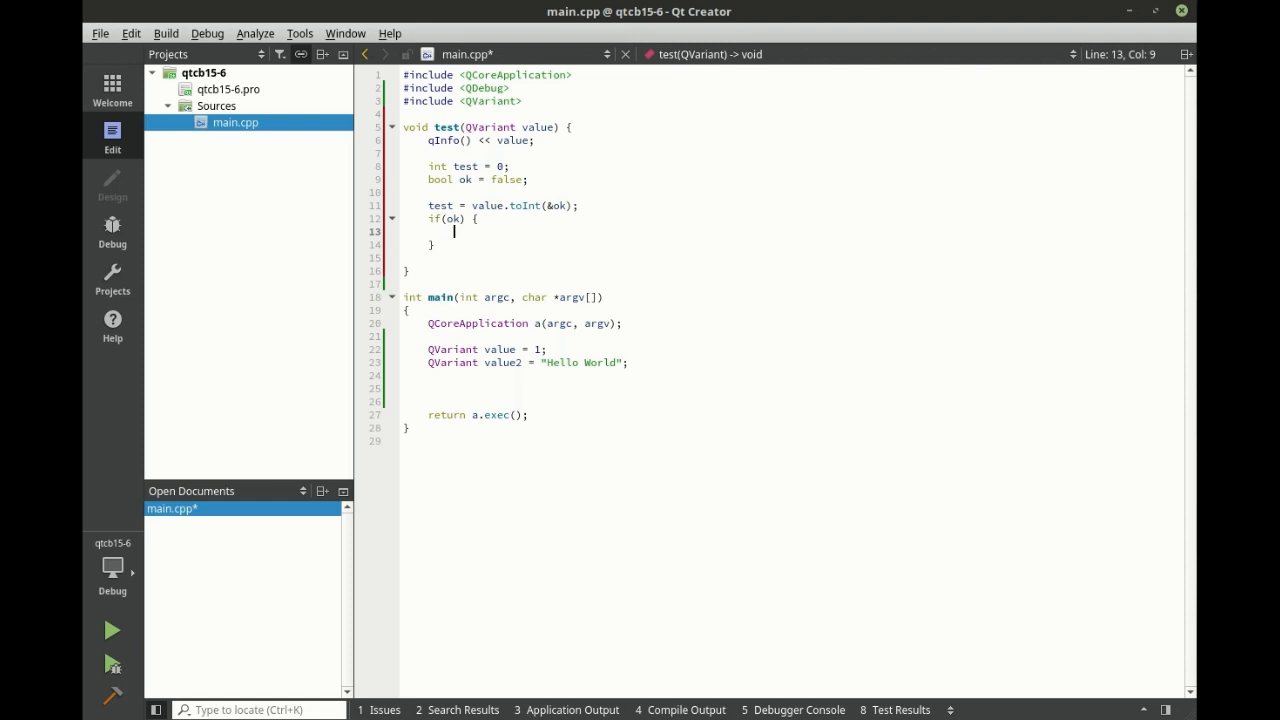
{"action": "type", "text": "qInfo() << \"INT = \" << te"}
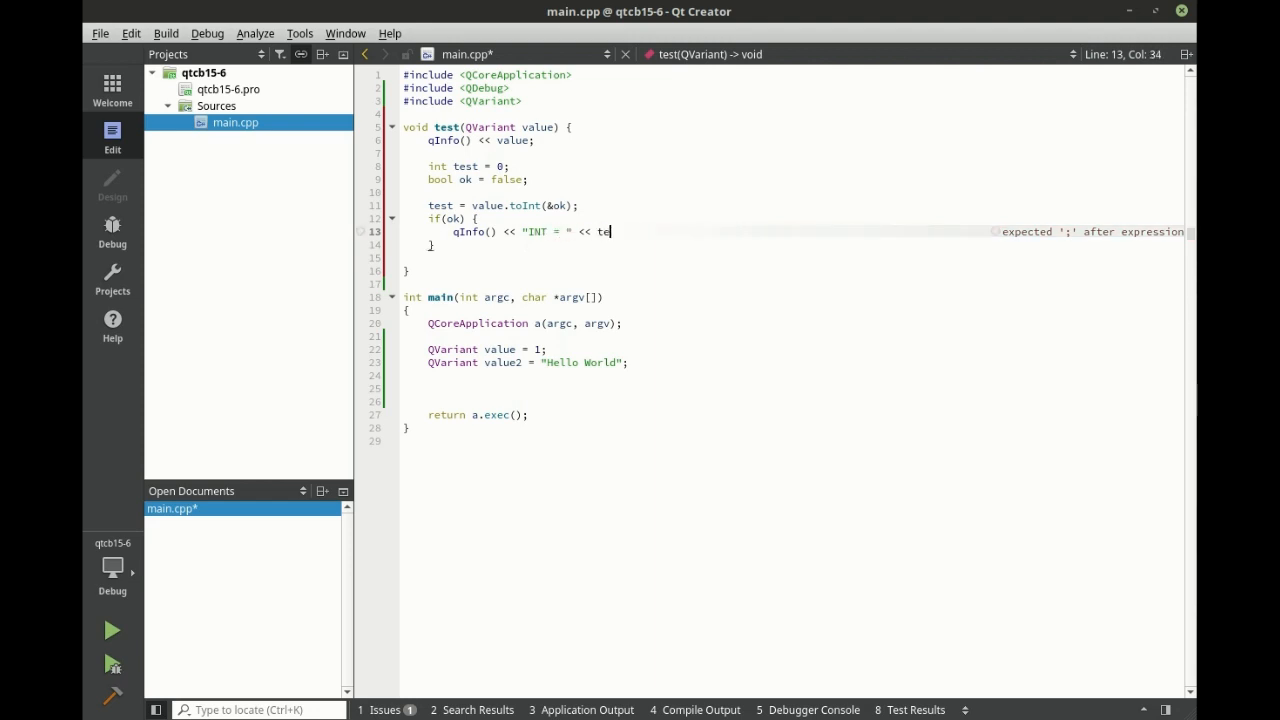
{"action": "type", "text": "st;"}
{"action": "left_click", "coordinate": [795, 245]}
{"action": "type", "text": " else {"}
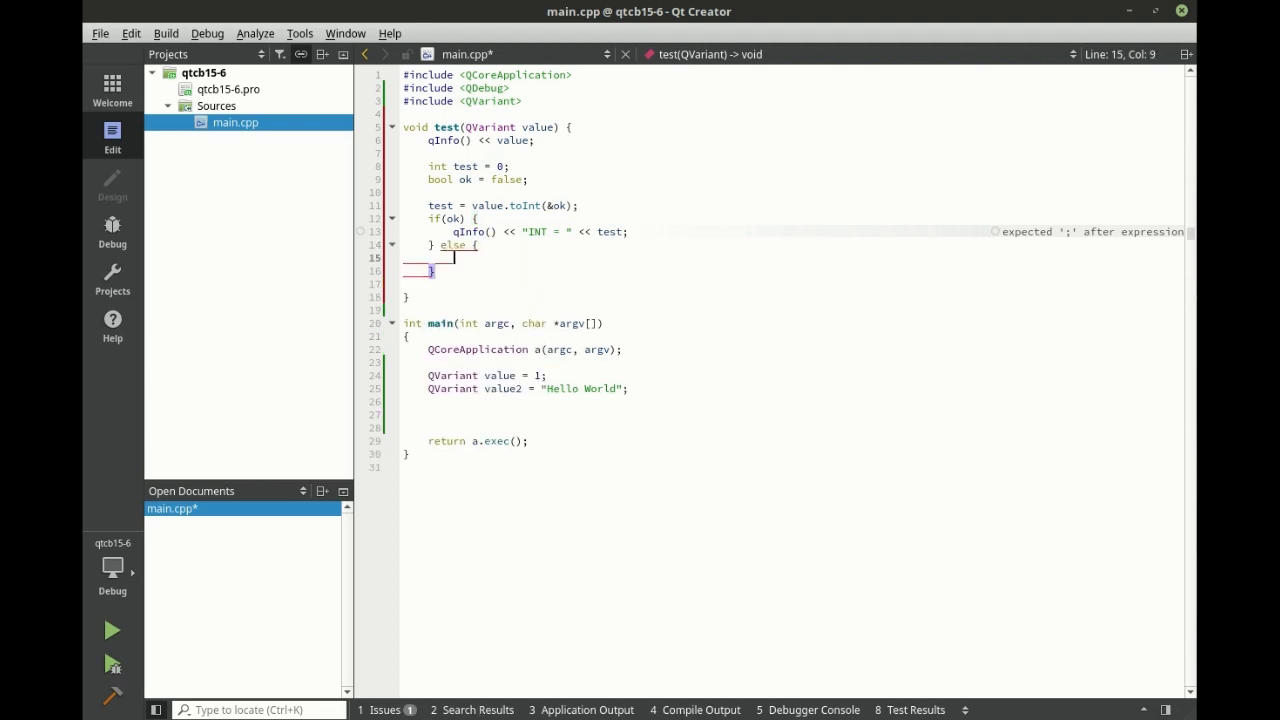
Add an else branch printing "Not a number!" and close the previous run's terminal
{"action": "type", "text": "q"}
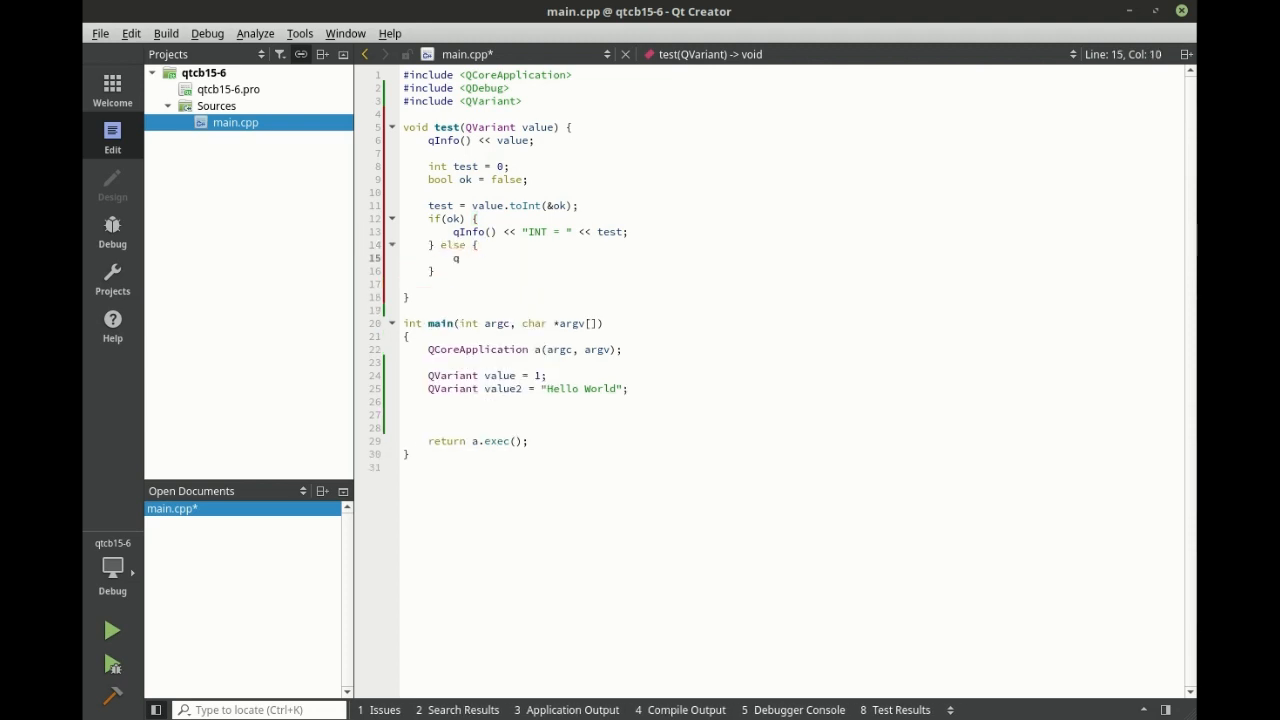
{"action": "type", "text": "Info() <<"}
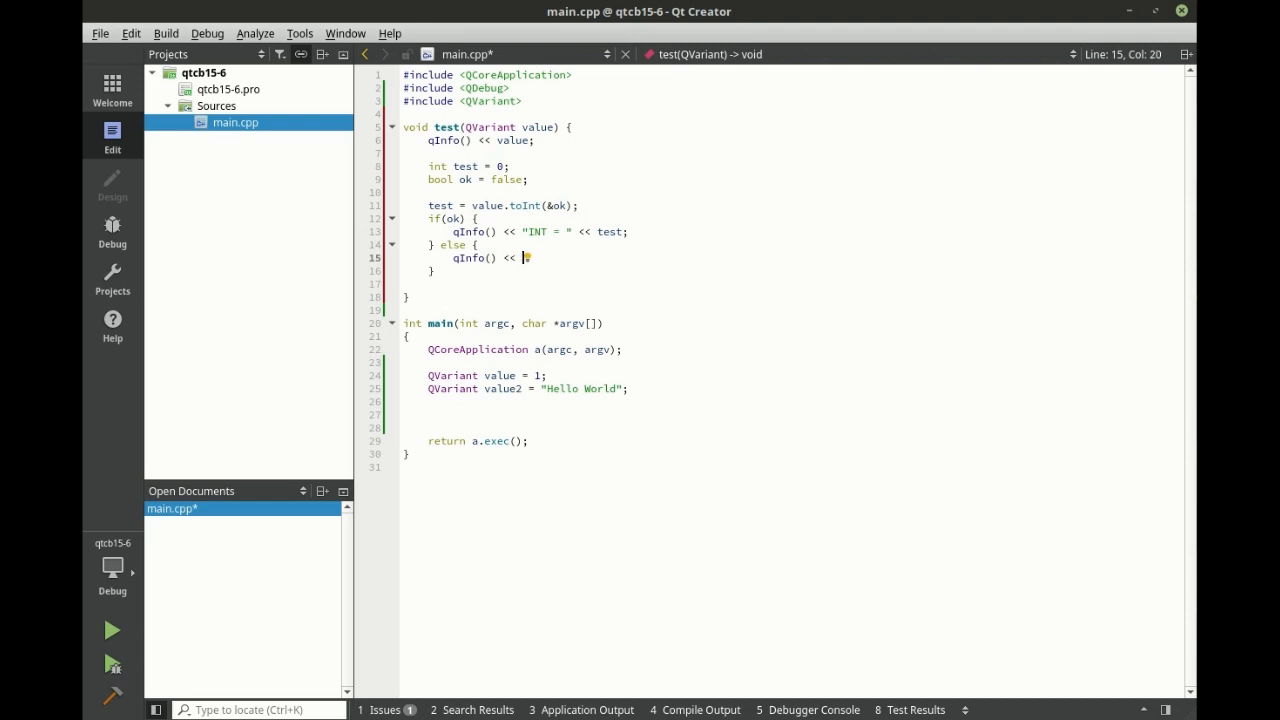
{"action": "type", "text": "Not\""}
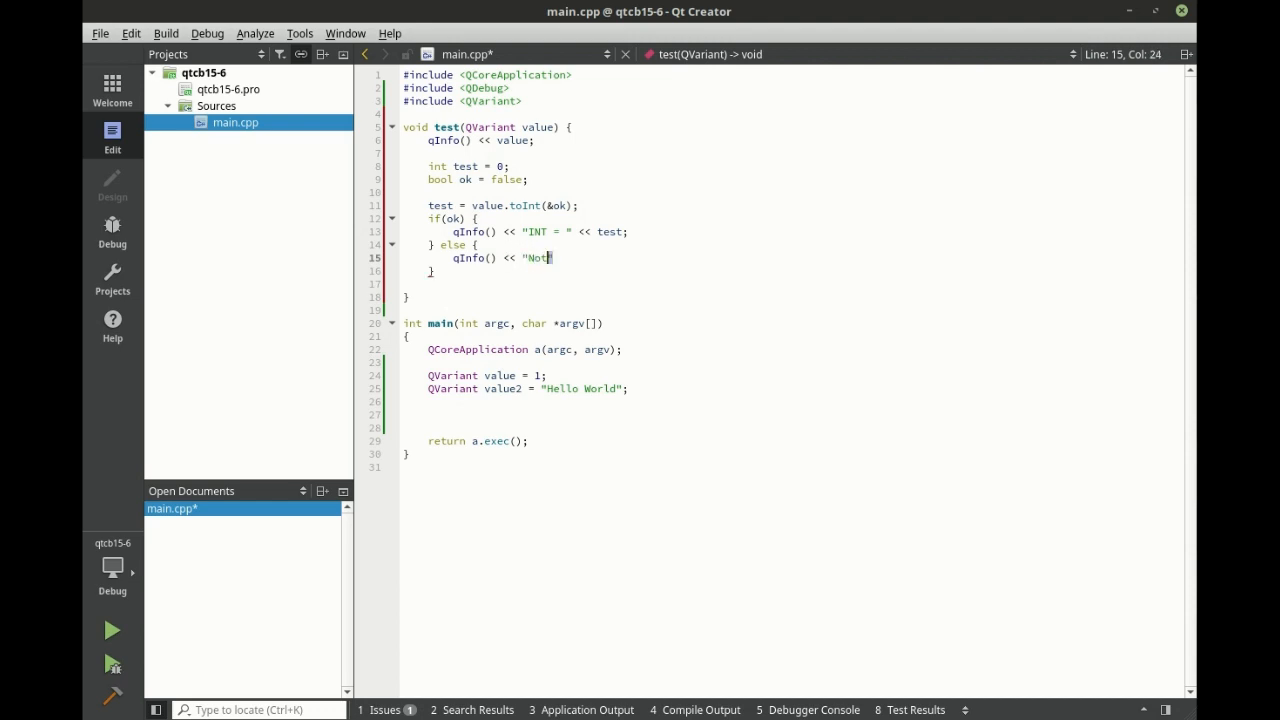
{"action": "type", "text": "convertabl"}
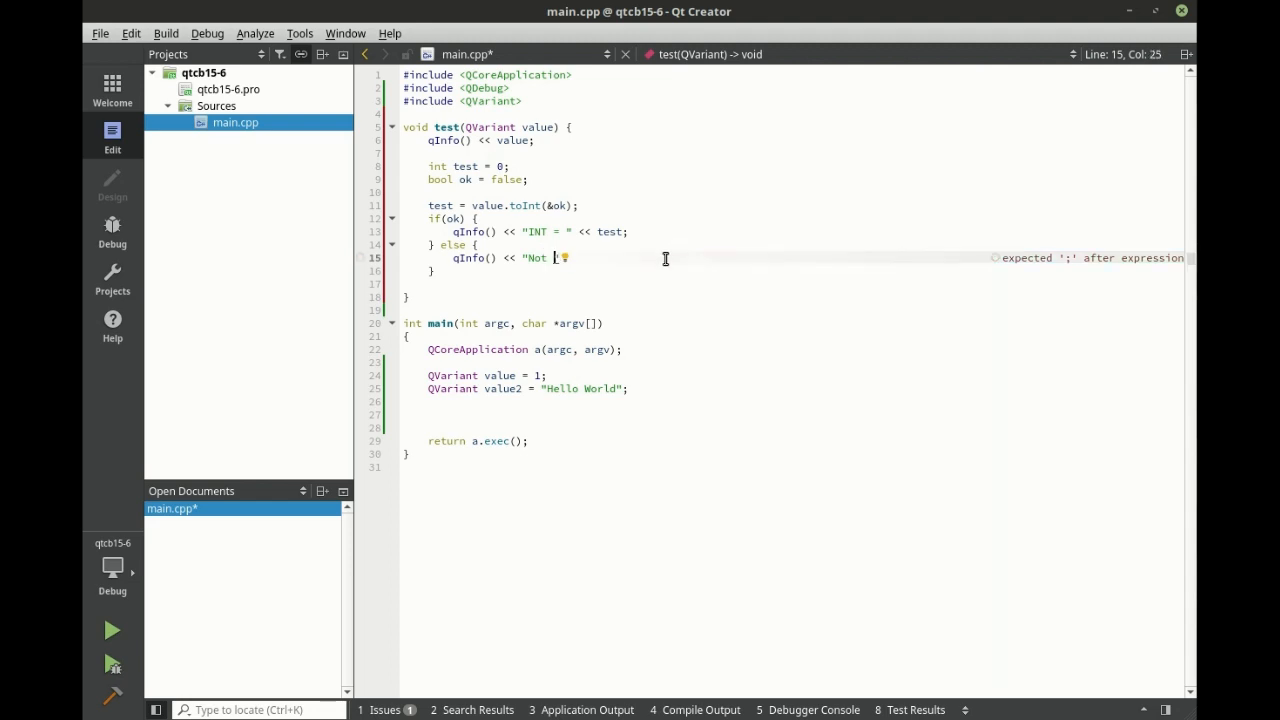
{"action": "type", "text": "a number\""}
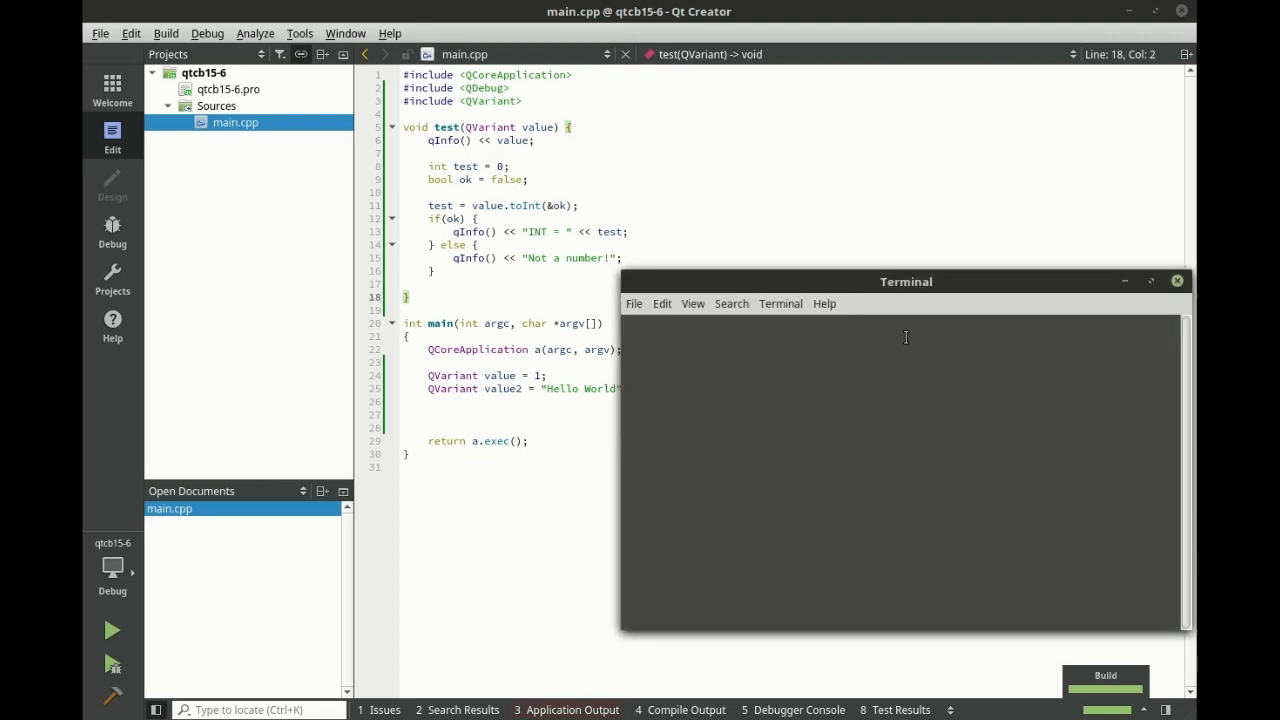
{"action": "left_click", "coordinate": [1176, 281]}
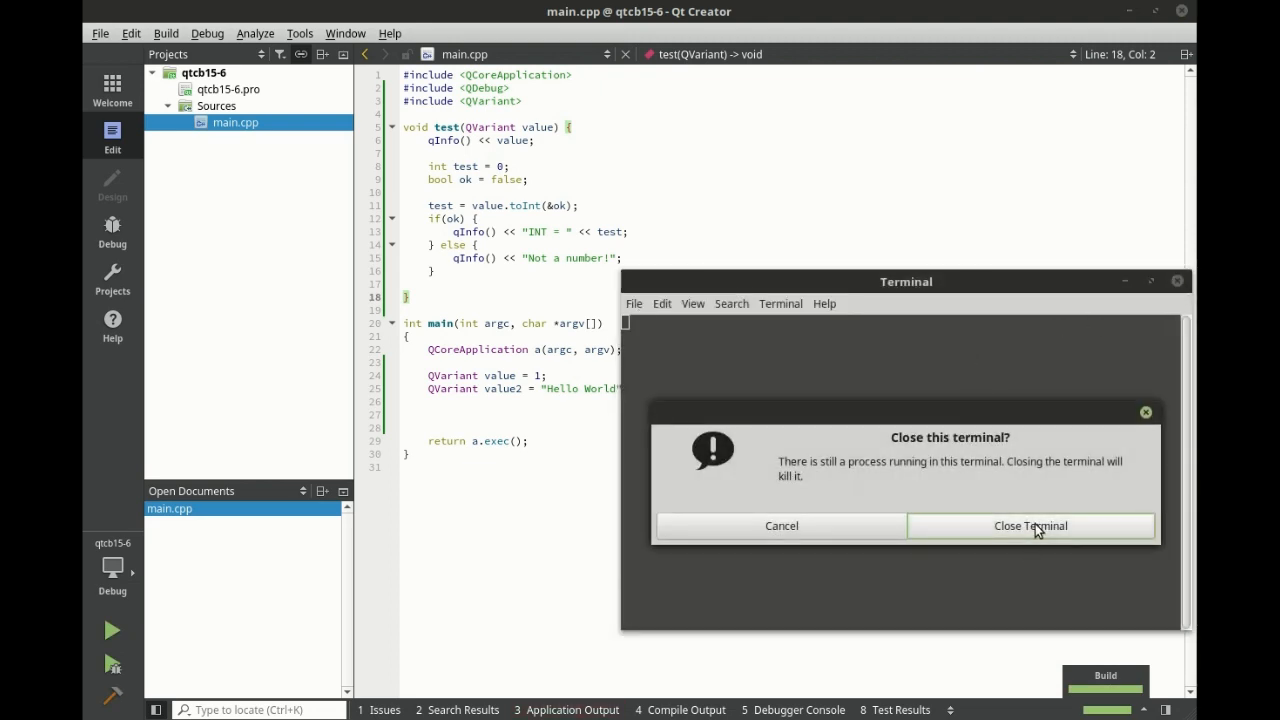
{"action": "left_click", "coordinate": [1030, 525]}
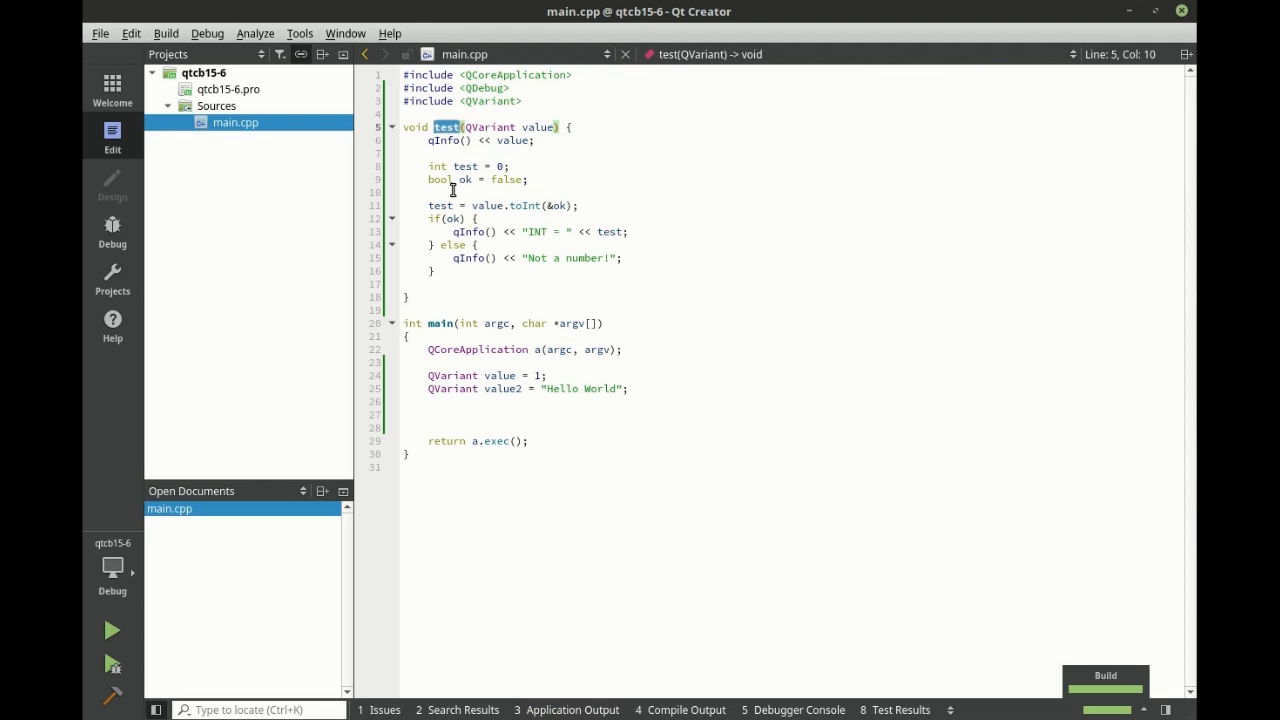
Call test(value) and test(value2) in main, then build and run the program
{"action": "type", "text": "test"}
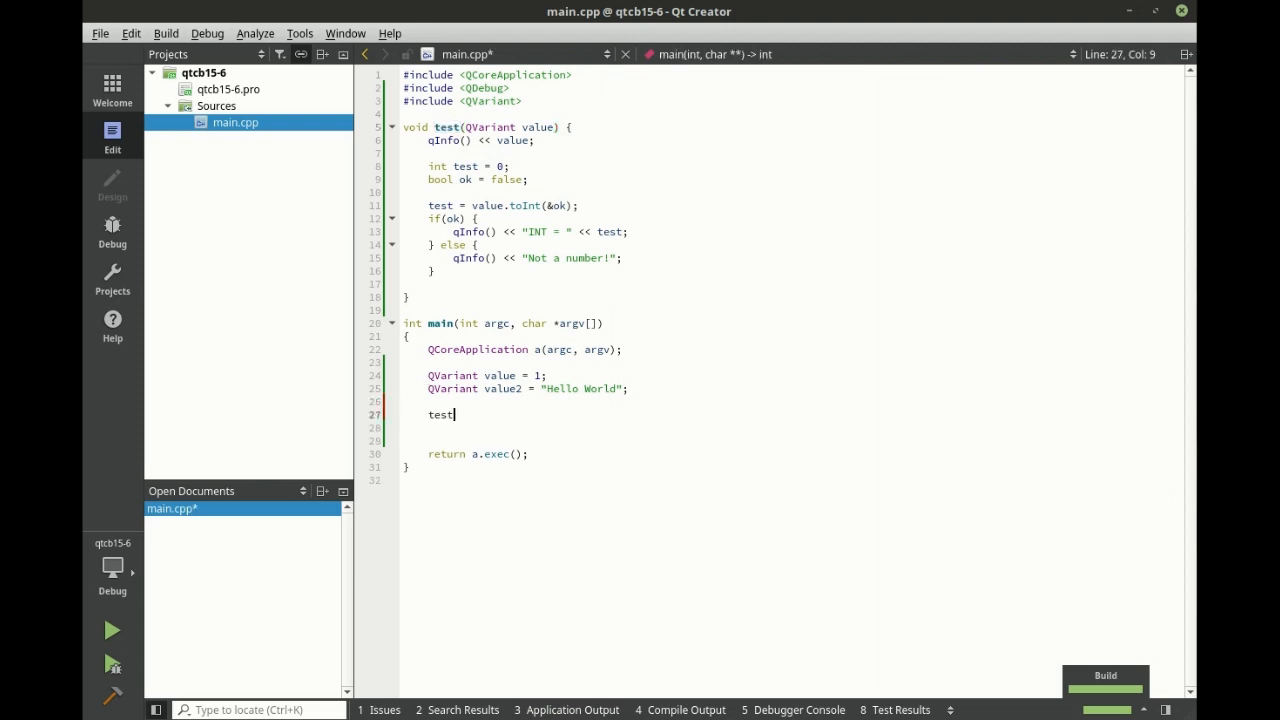
{"action": "type", "text": "(vaklu"}
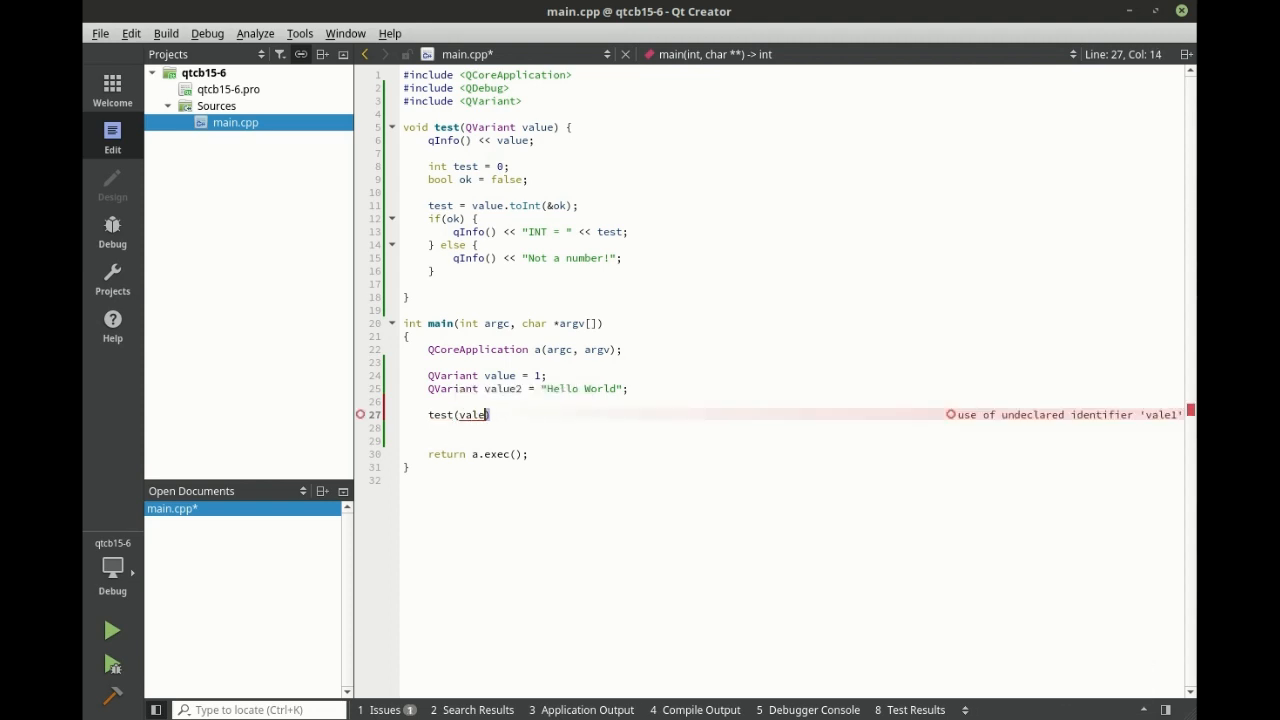
{"action": "type", "text": "value"}
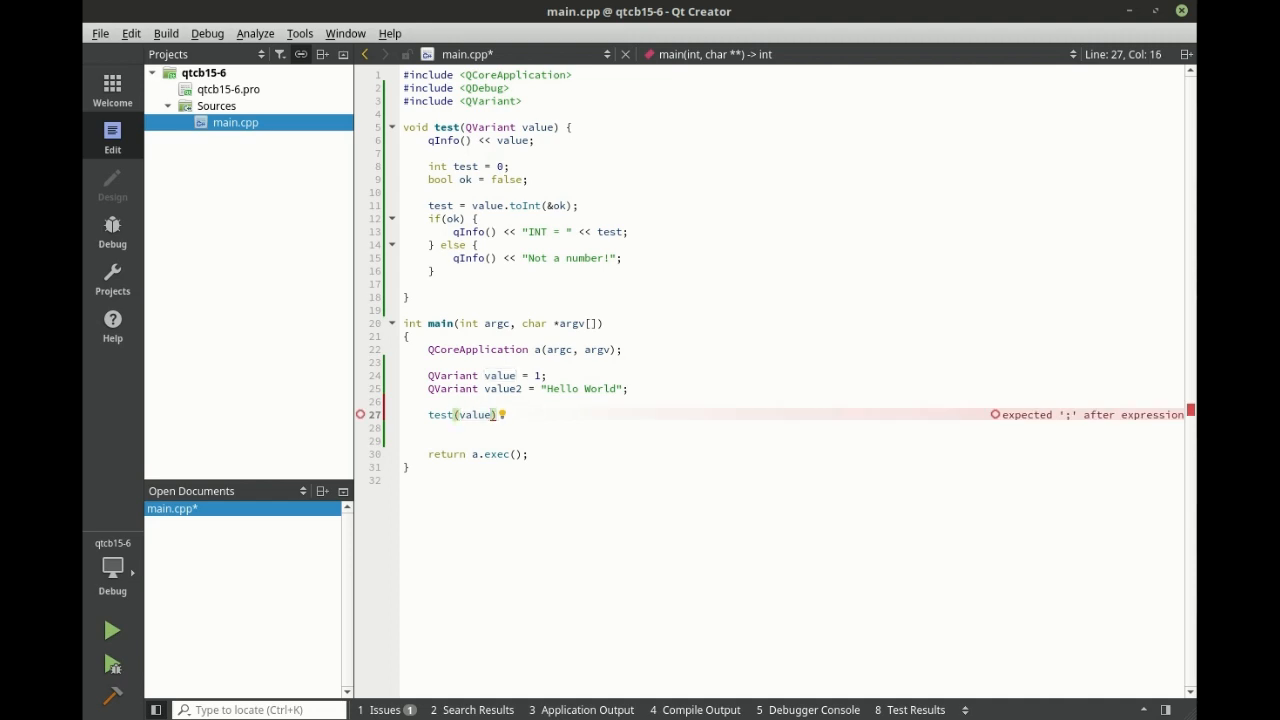
{"action": "type", "text": "test"}
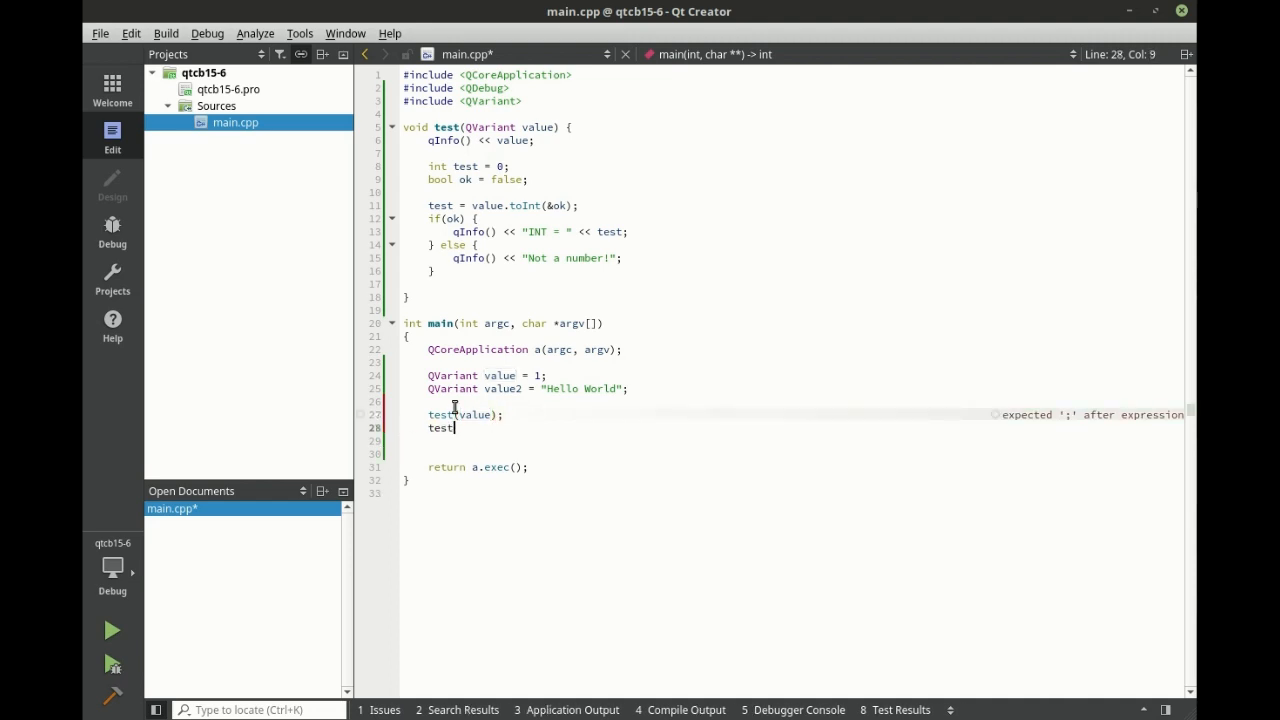
{"action": "type", "text": "(t"}
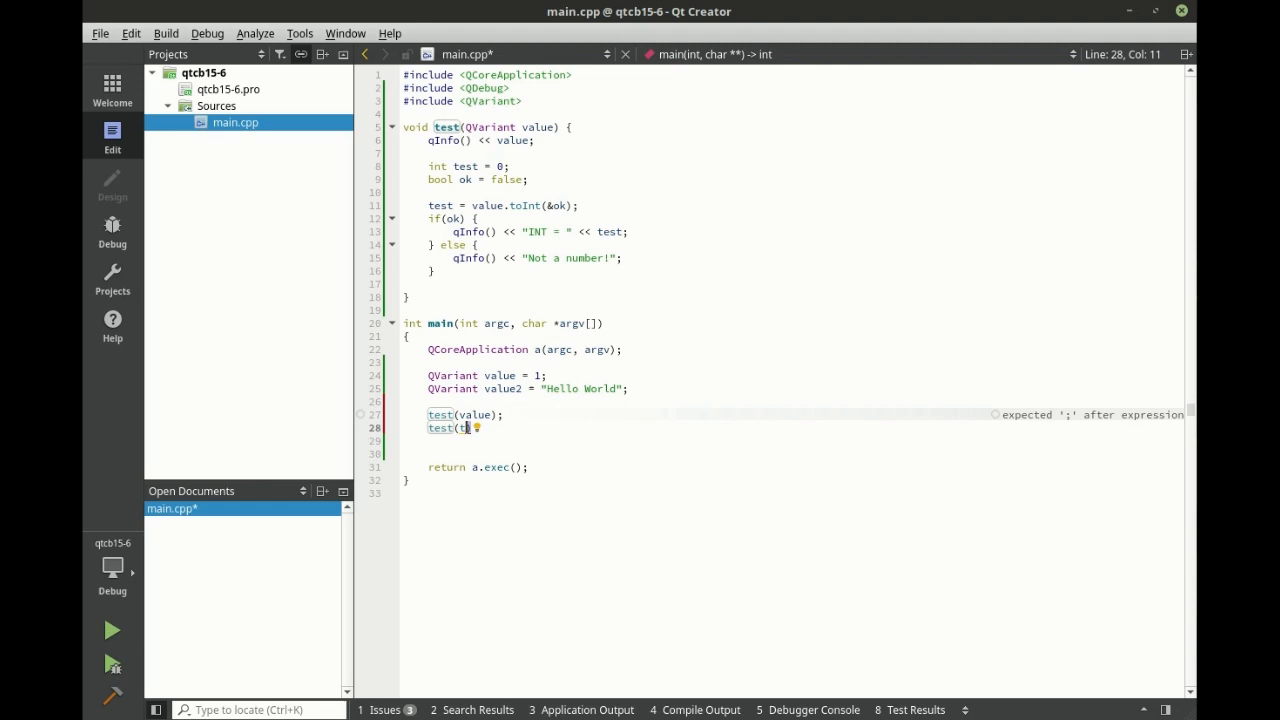
{"action": "type", "text": "value2);"}
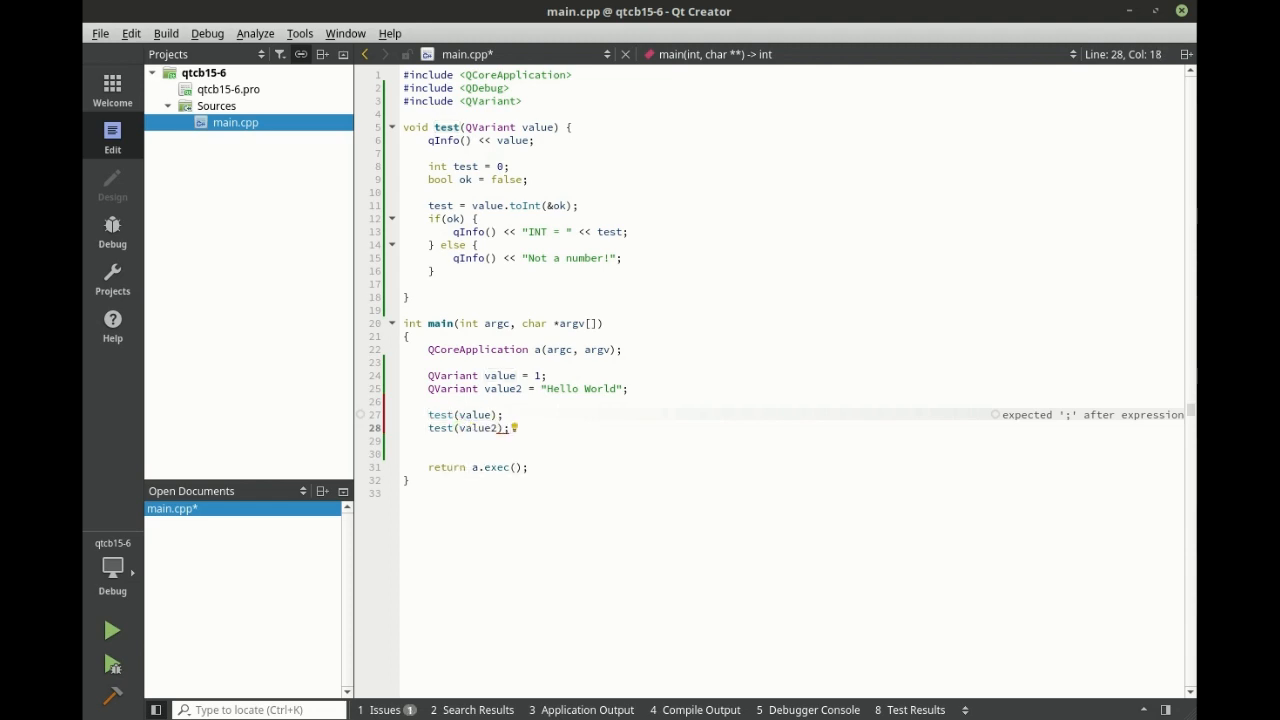
{"action": "left_click", "coordinate": [112, 630]}
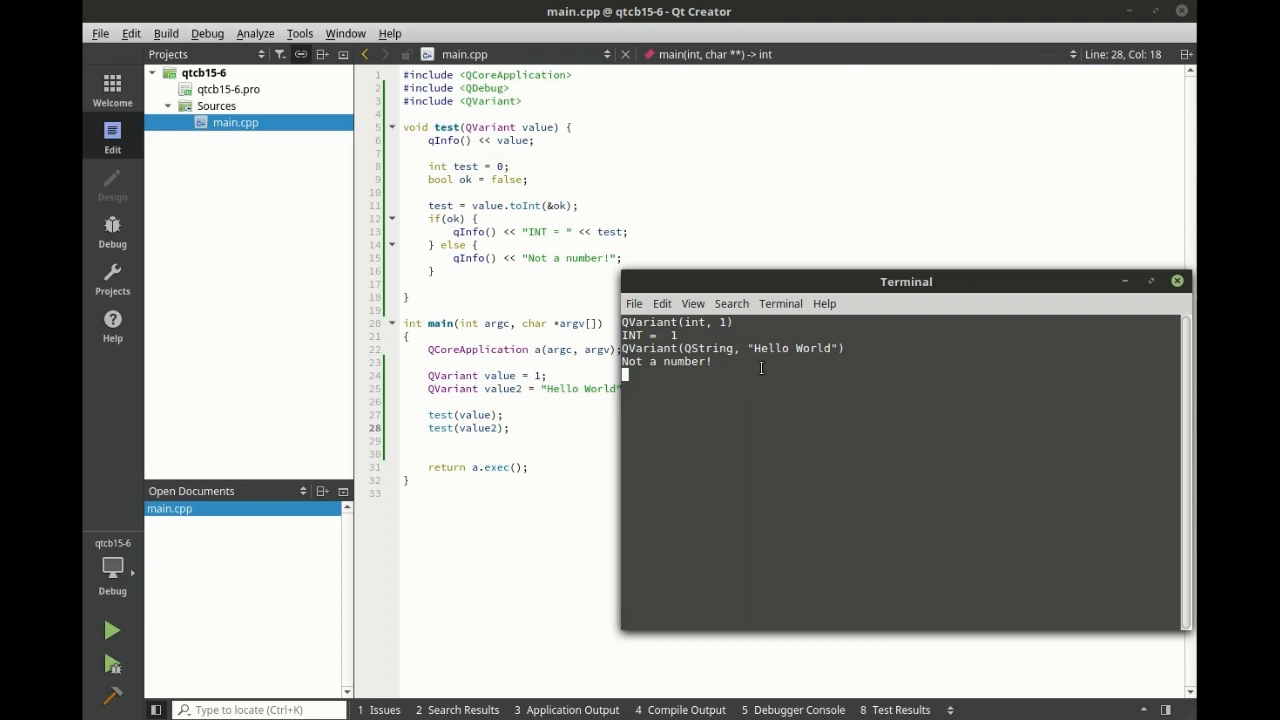
{"action": "mouse_move", "coordinate": [971, 416]}
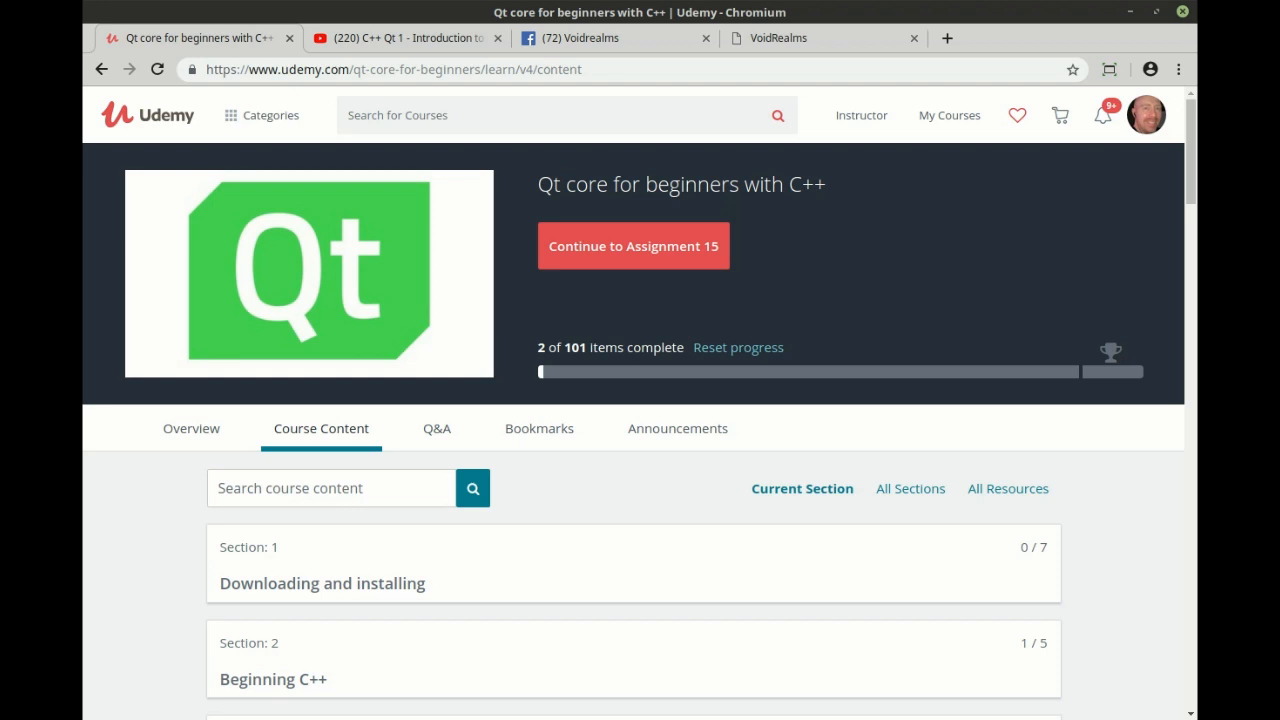
Browse the YouTube Qt introduction video page, then switch to the Voidrealms Facebook group
{"action": "left_click", "coordinate": [400, 38]}
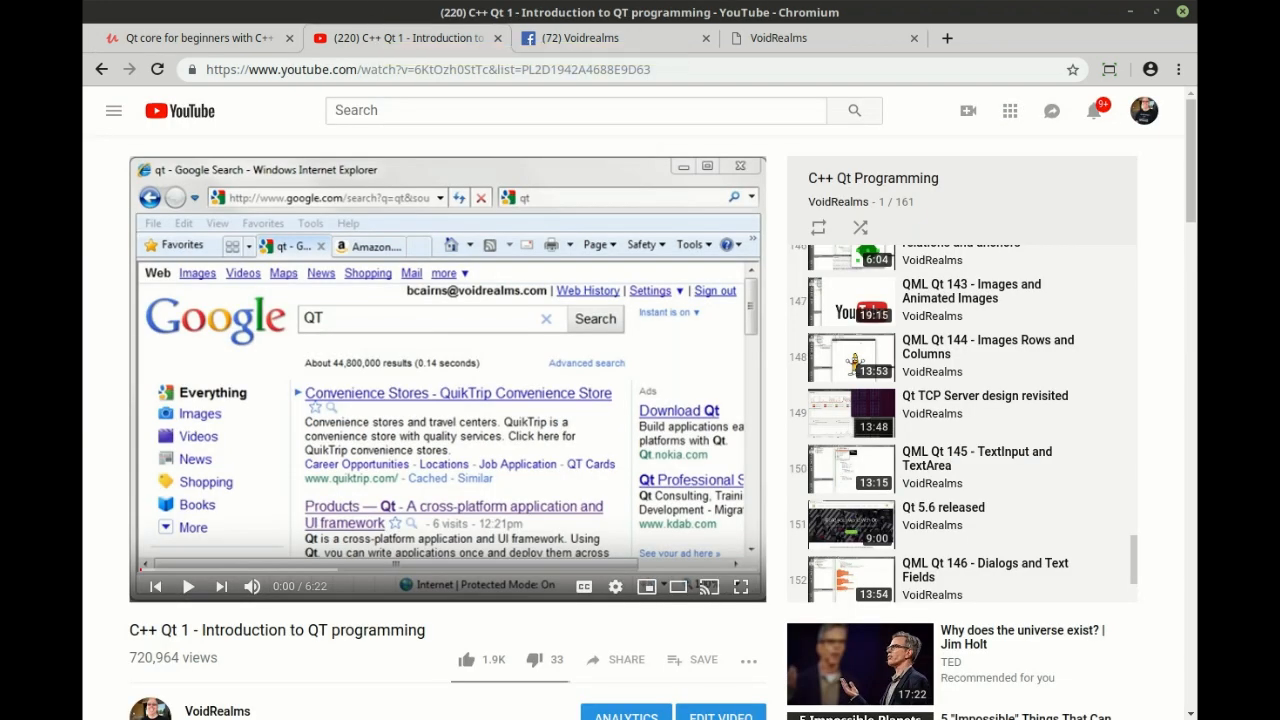
{"action": "scroll", "scroll_direction": "down", "scroll_amount": 3}
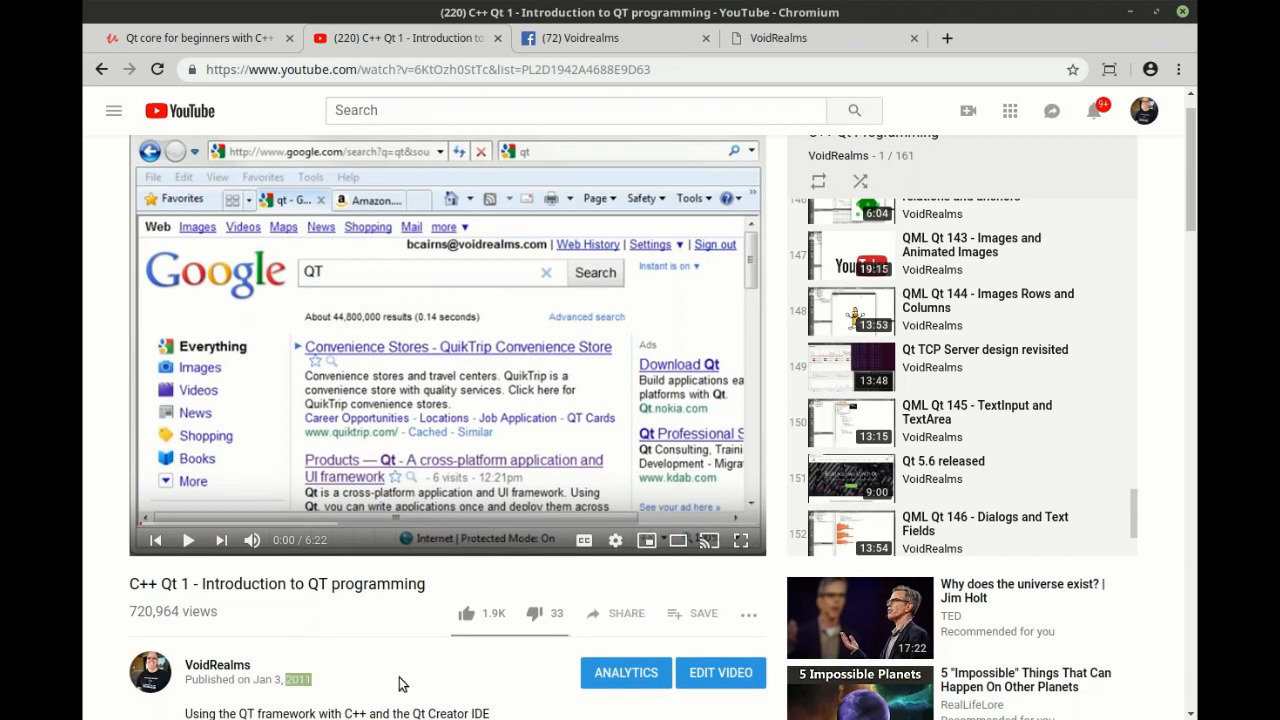
{"action": "scroll", "scroll_direction": "down", "scroll_amount": 3}
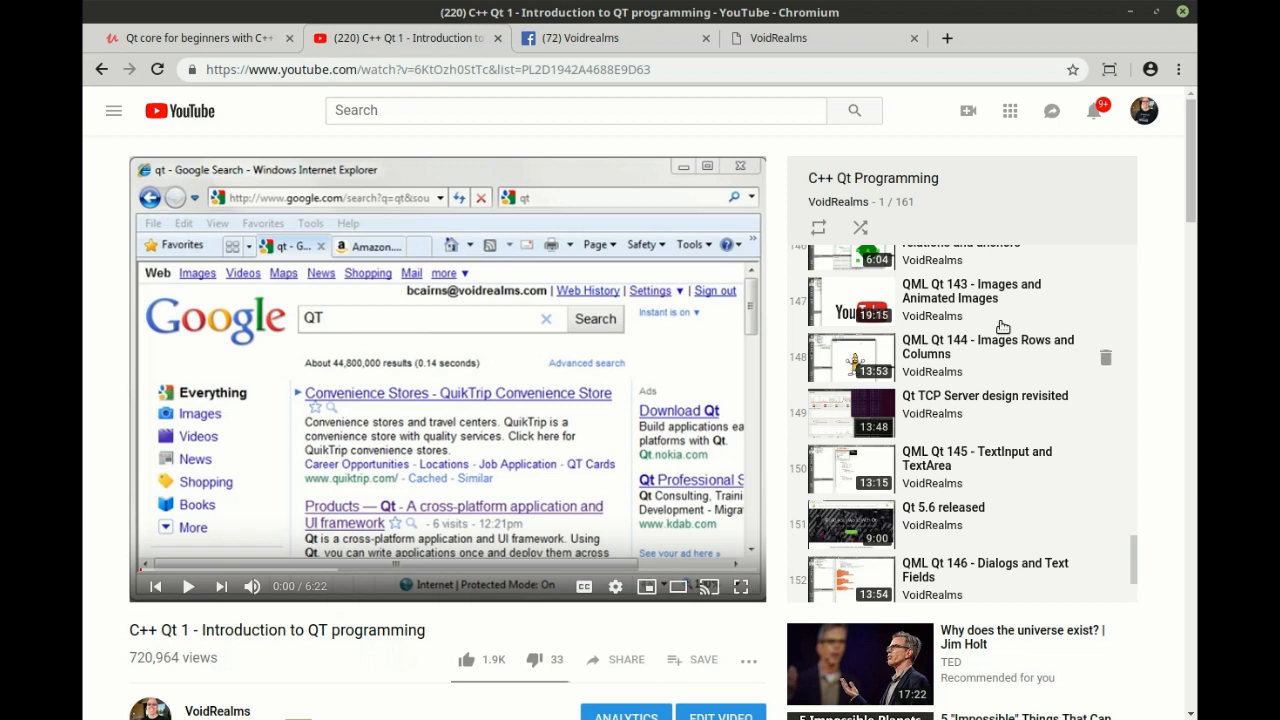
{"action": "mouse_move", "coordinate": [1078, 330]}
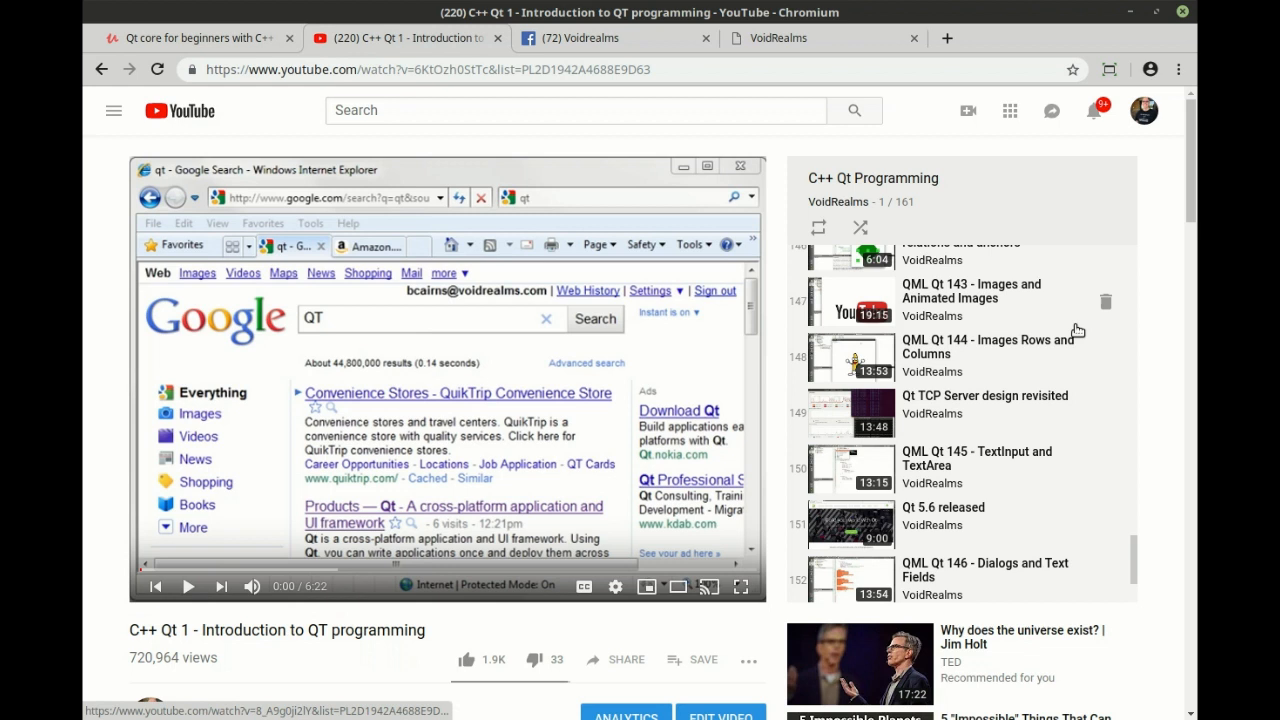
{"action": "mouse_move", "coordinate": [1170, 420]}
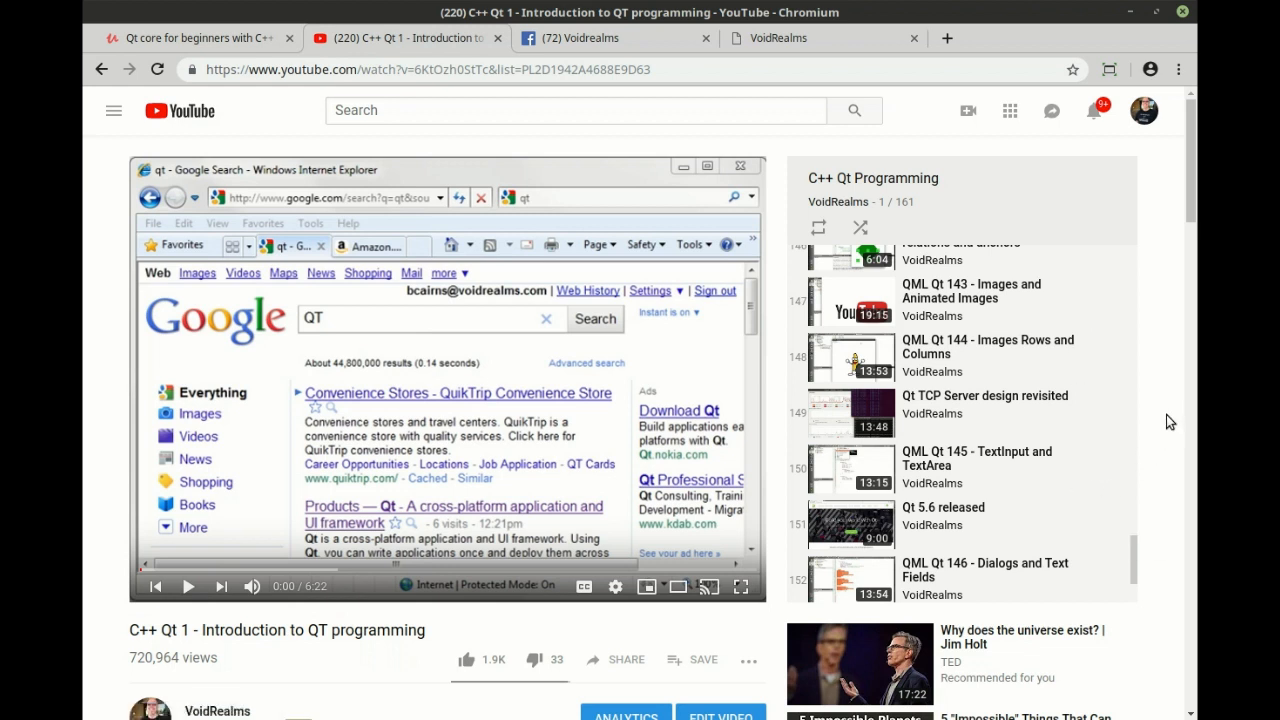
{"action": "mouse_move", "coordinate": [1158, 414]}
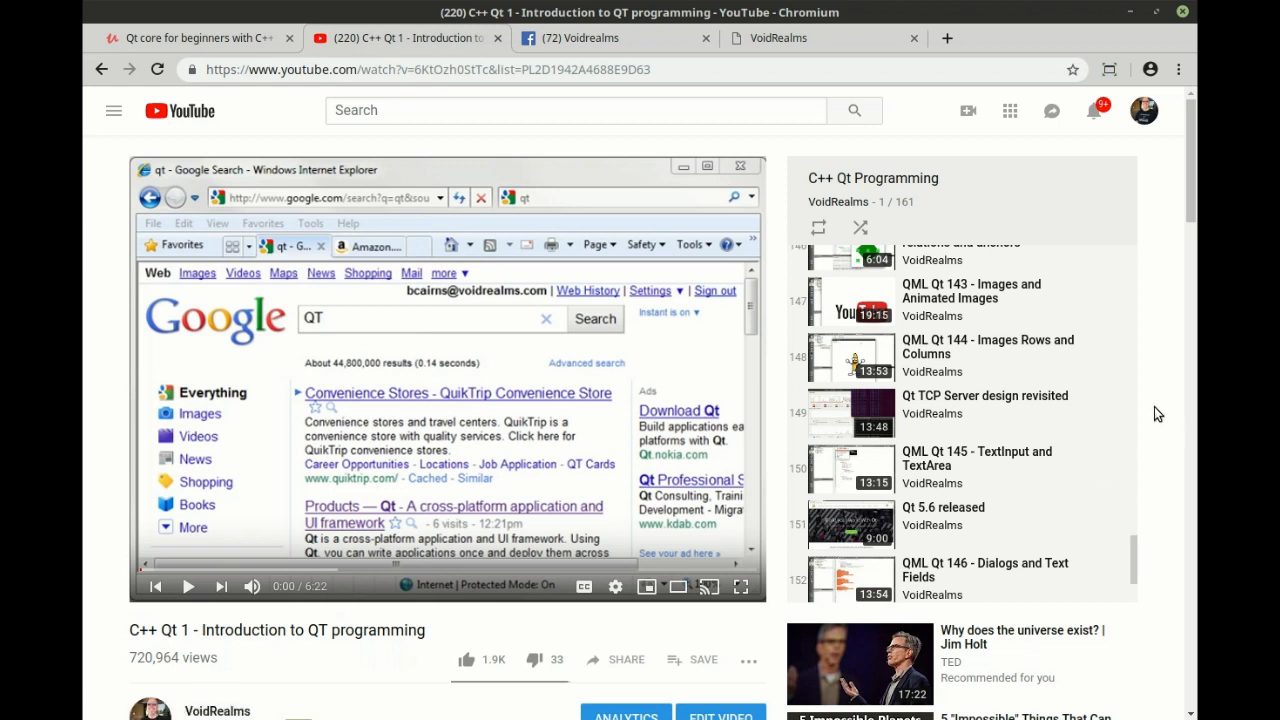
{"action": "left_click", "coordinate": [614, 37]}
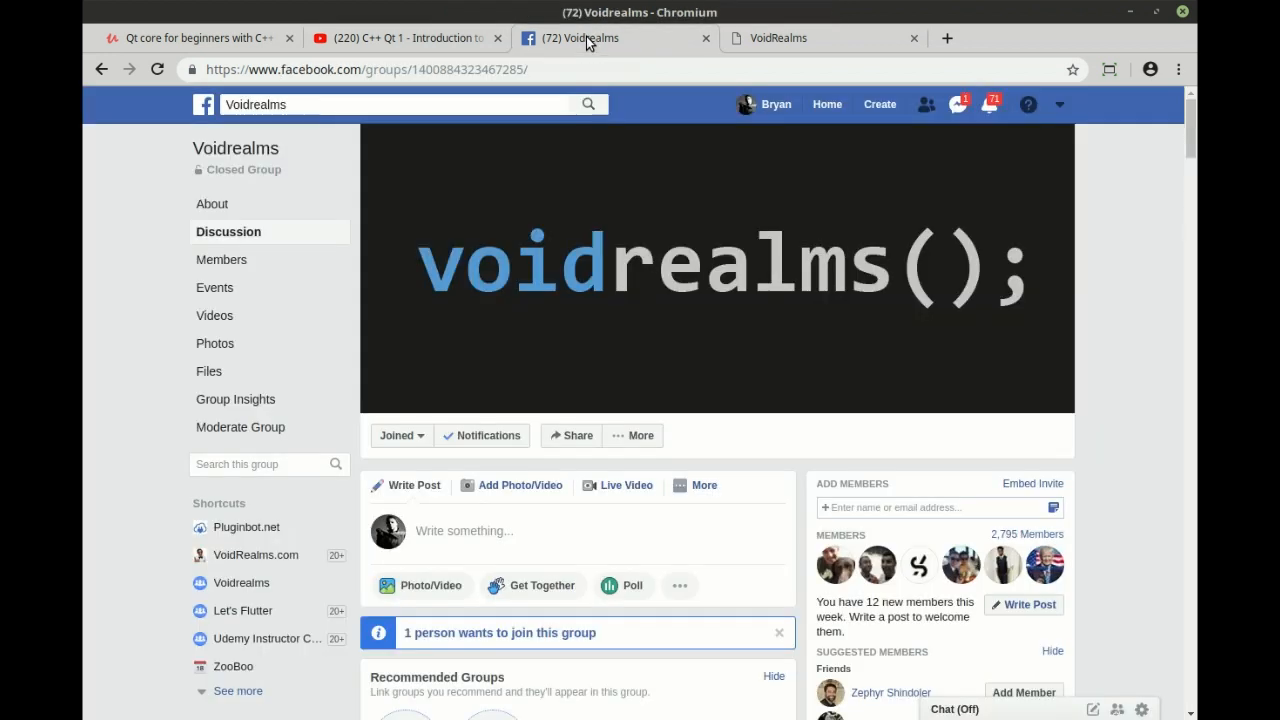